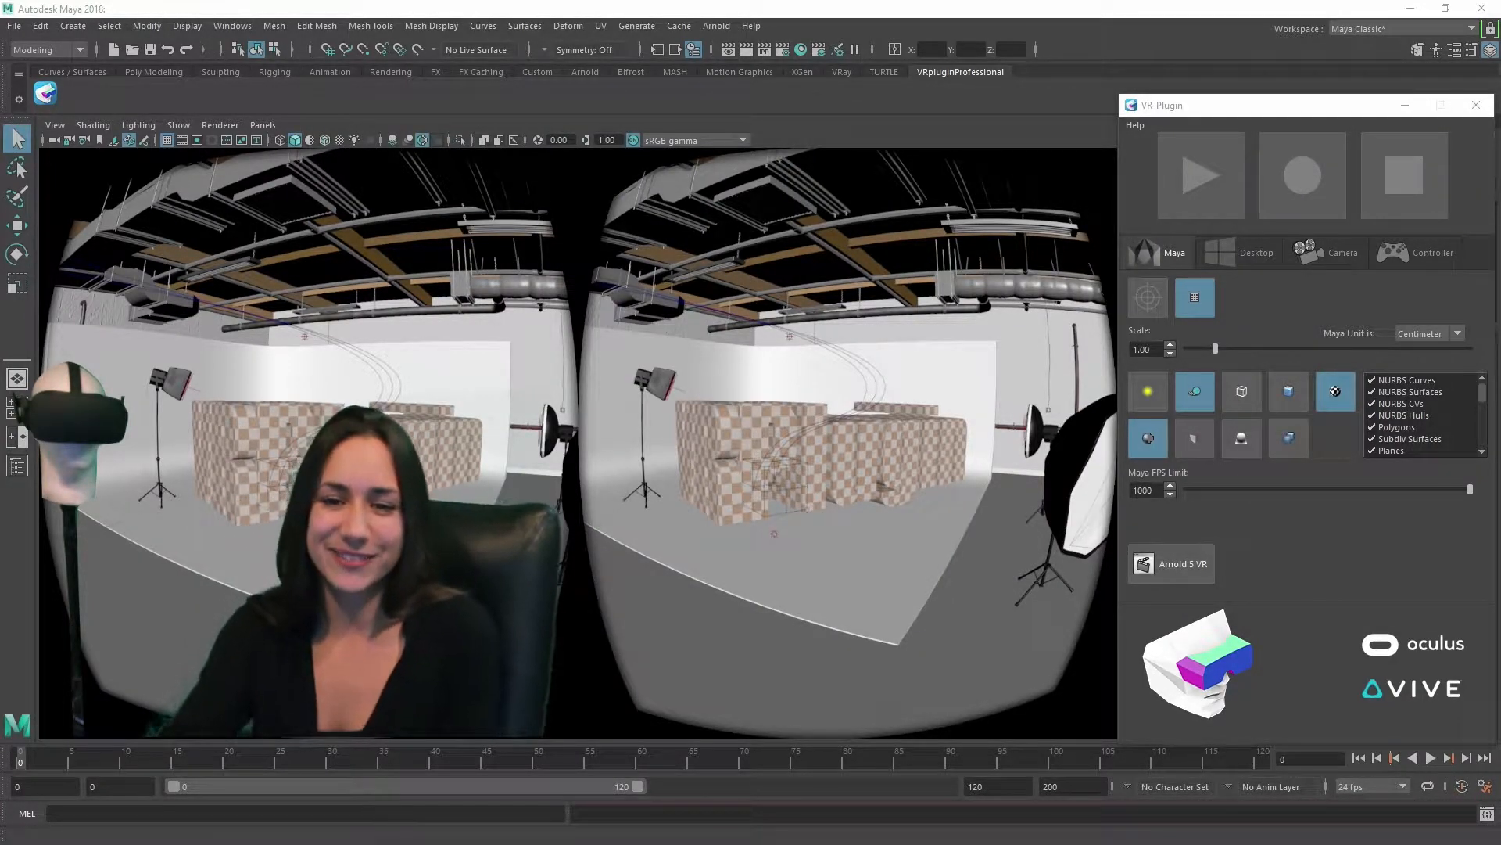
Stream the scene to the headset, try wireframe-on-shaded and textures, then return to plain textured shading.
click(1200, 175)
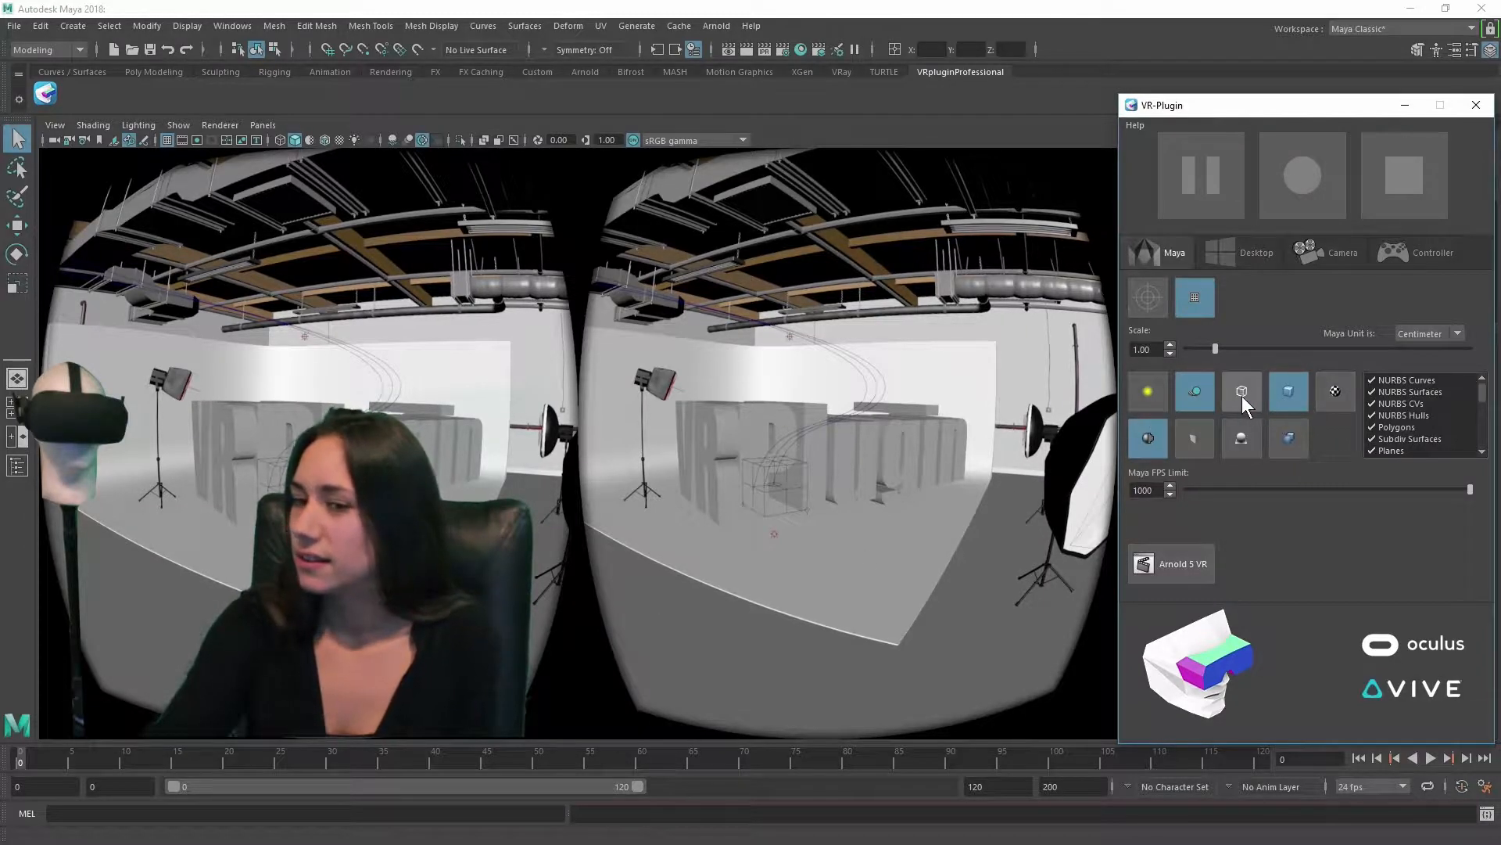
click(1241, 391)
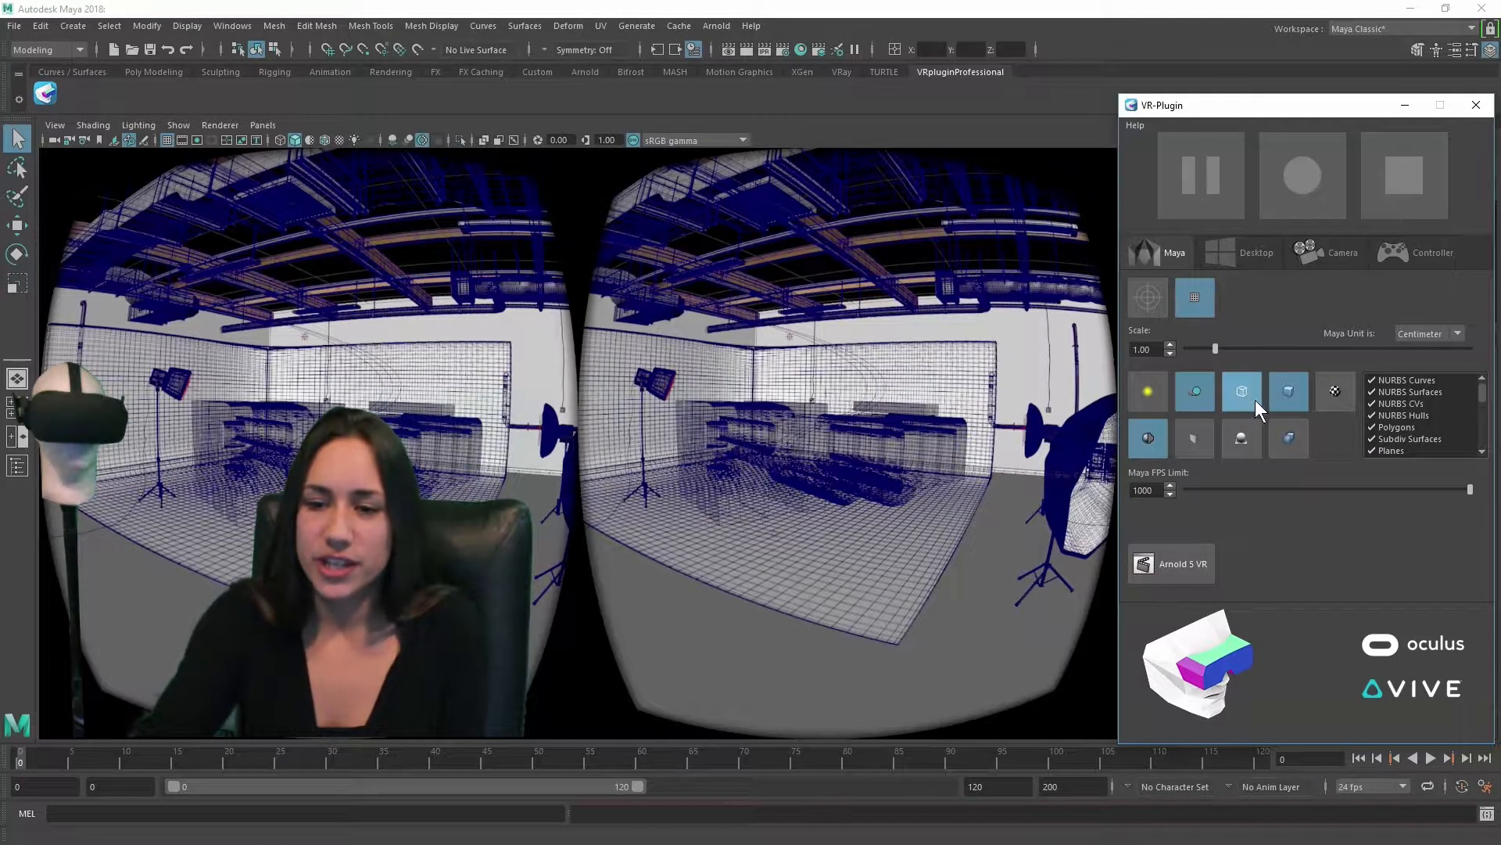
mouse_move(1340, 469)
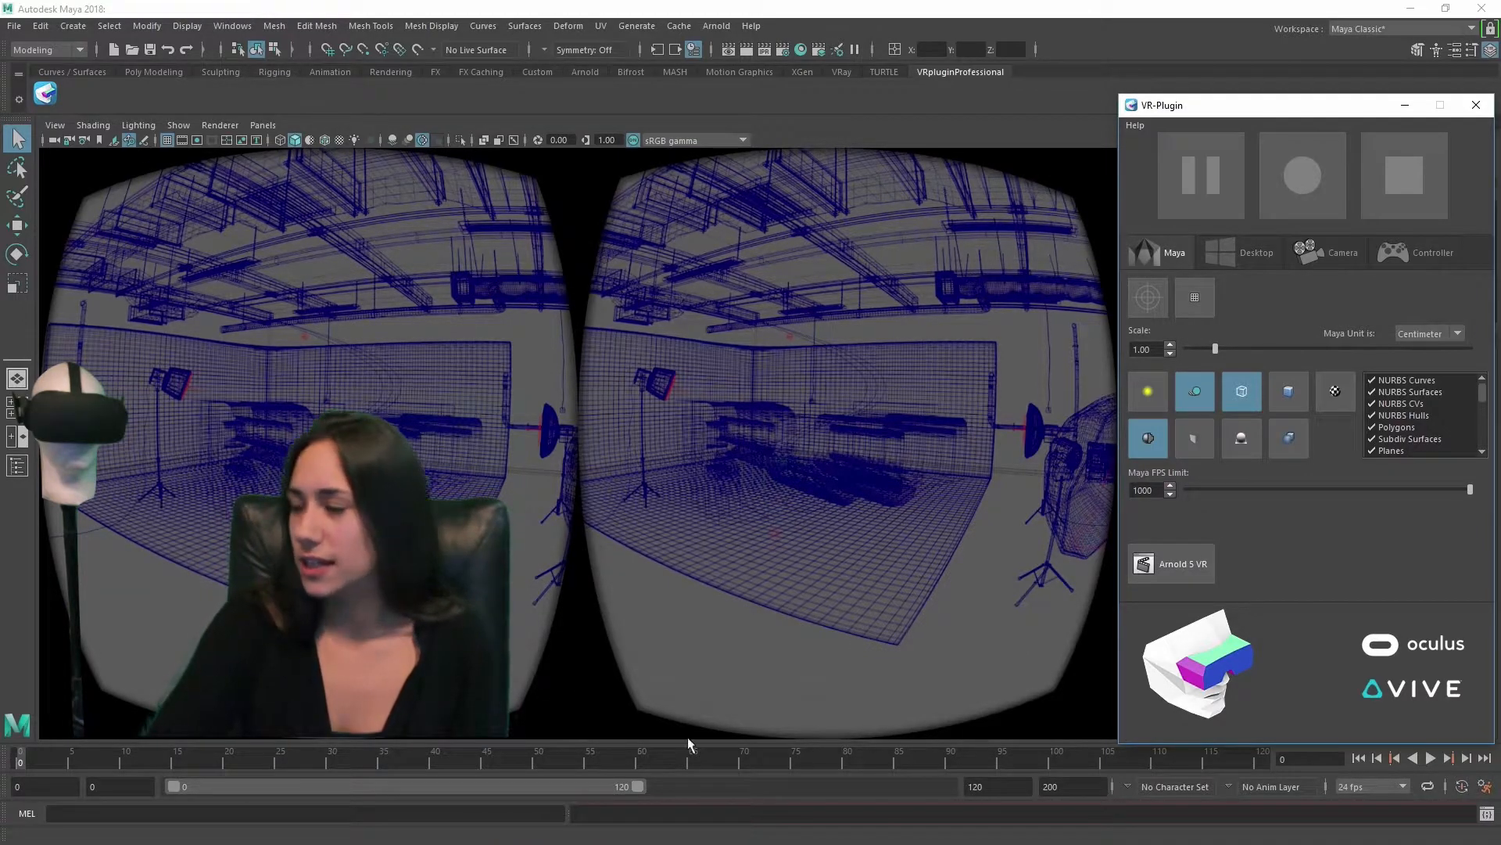
click(1334, 391)
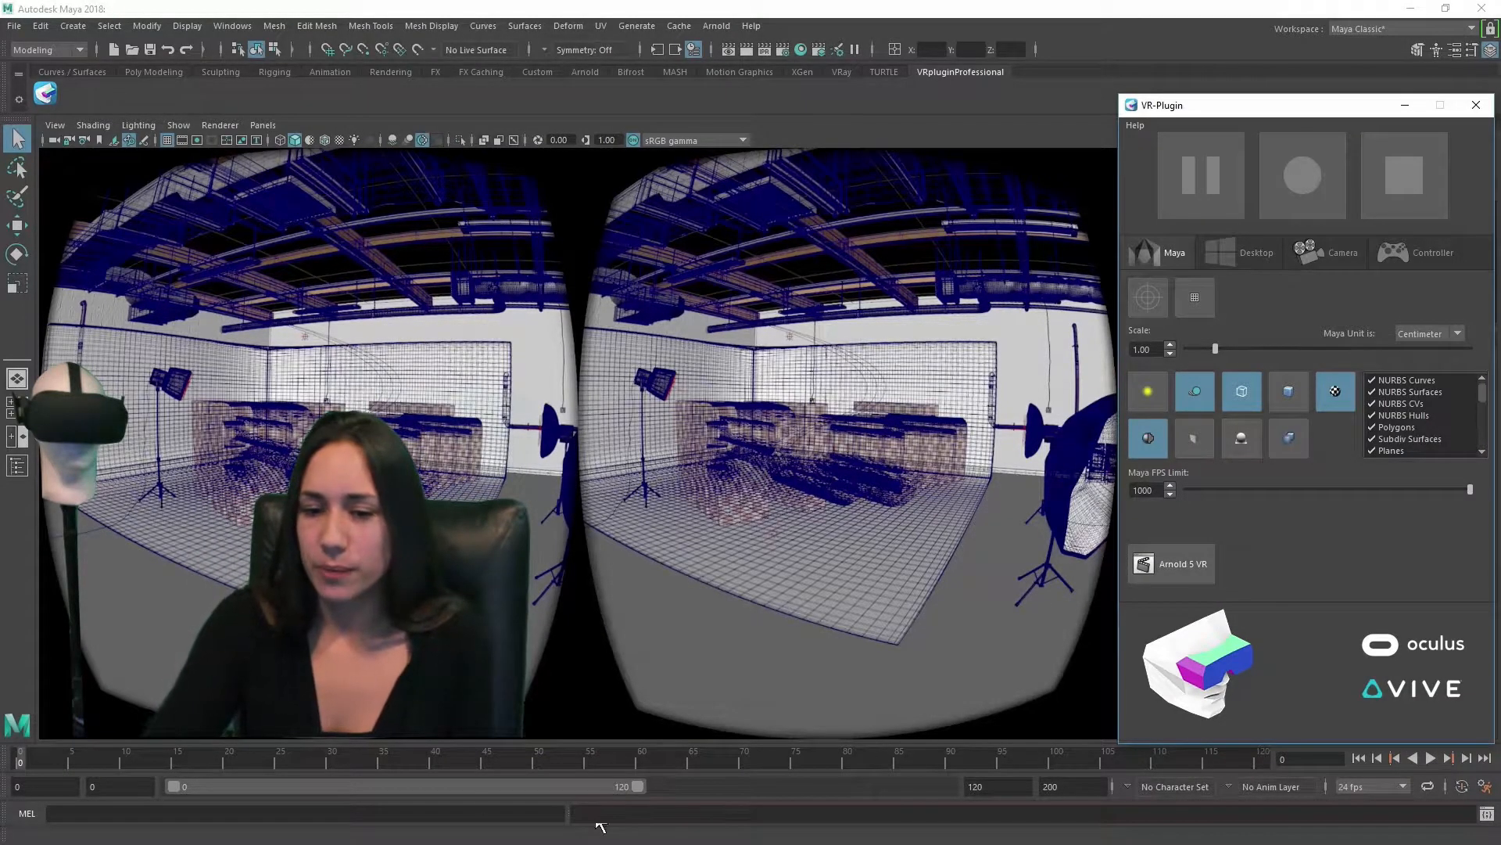
click(1242, 393)
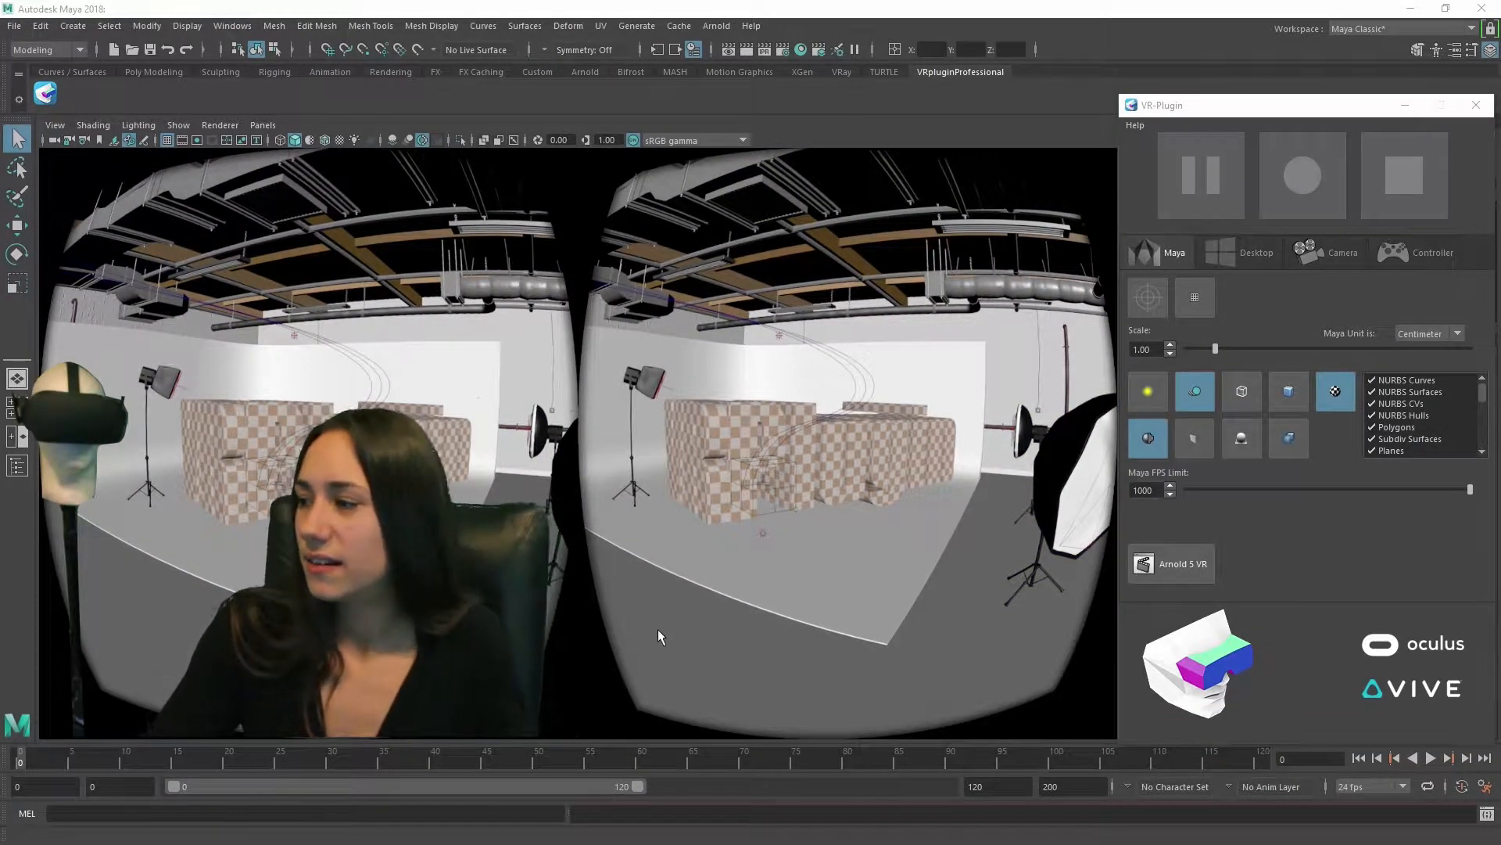
Turn on blue linear hardware fog in the VR view via the Hardware Renderer 2.0 fog settings.
click(1194, 297)
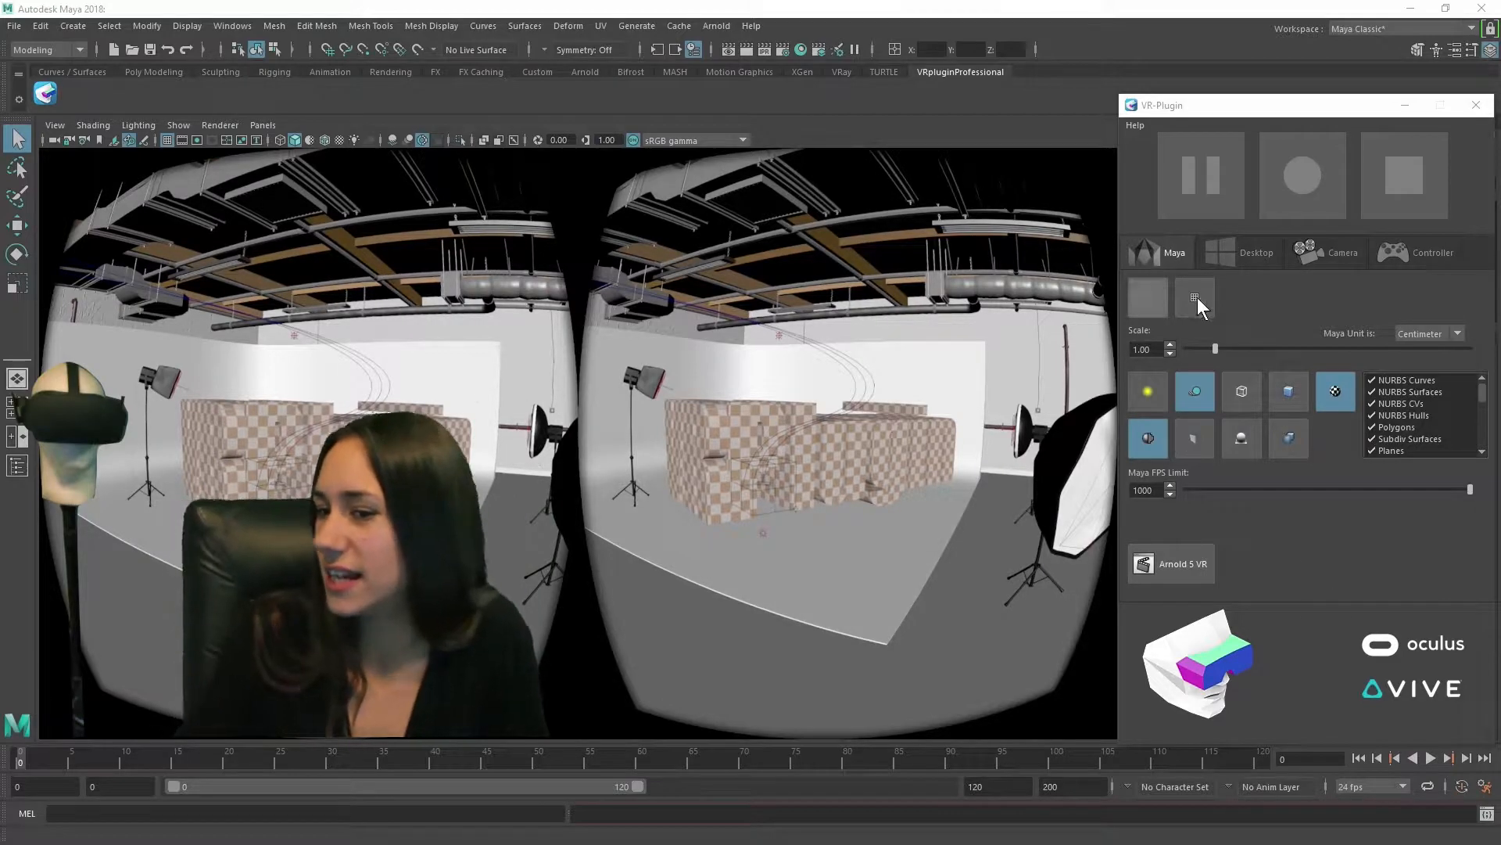
click(1146, 391)
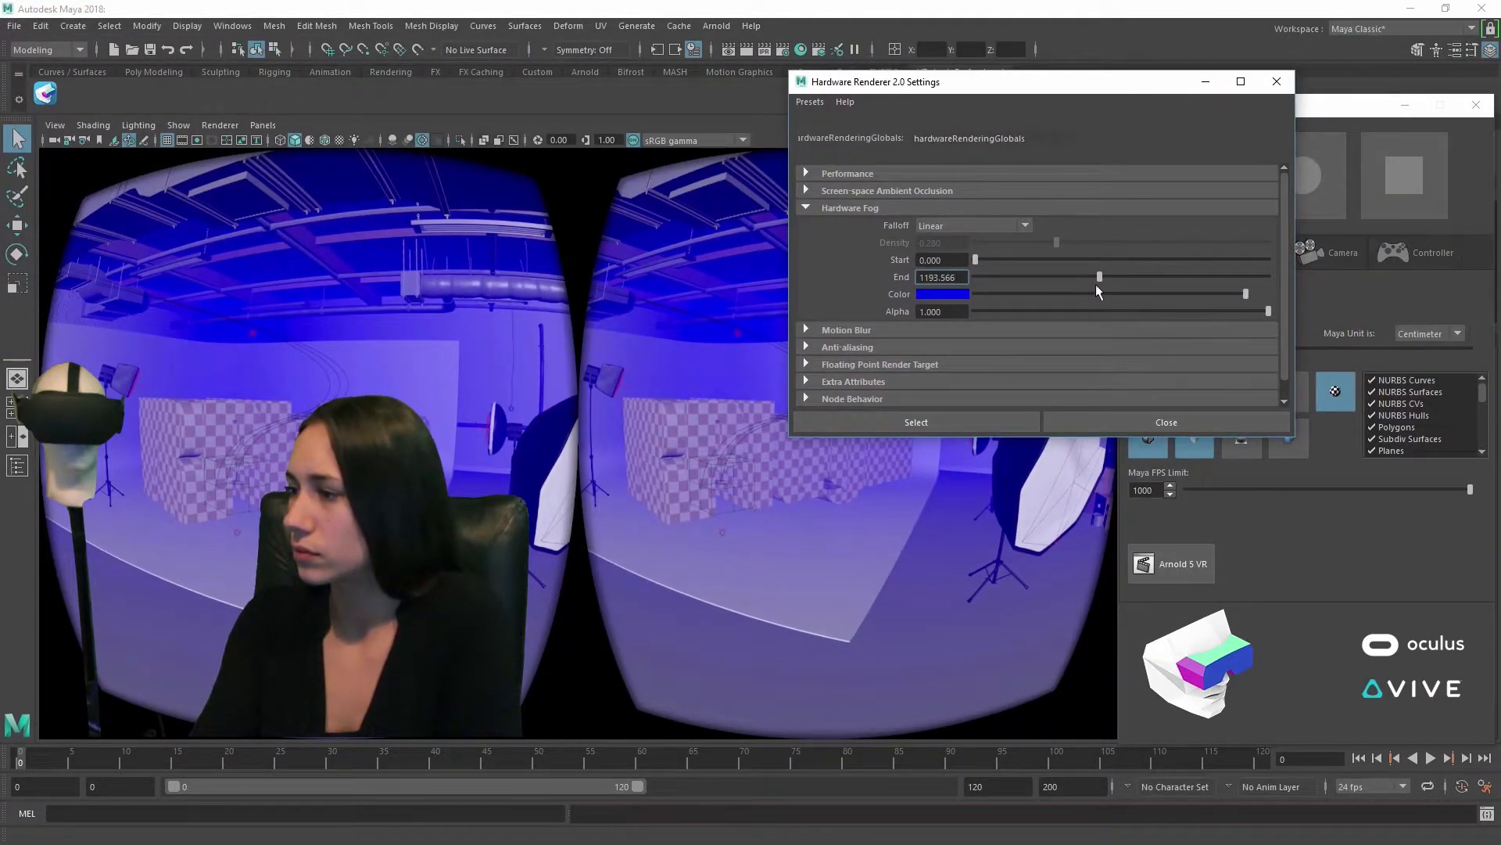
Vary the fog end distance far and near, settle near 1096, then turn the fog off.
drag(1099, 277, 1263, 277)
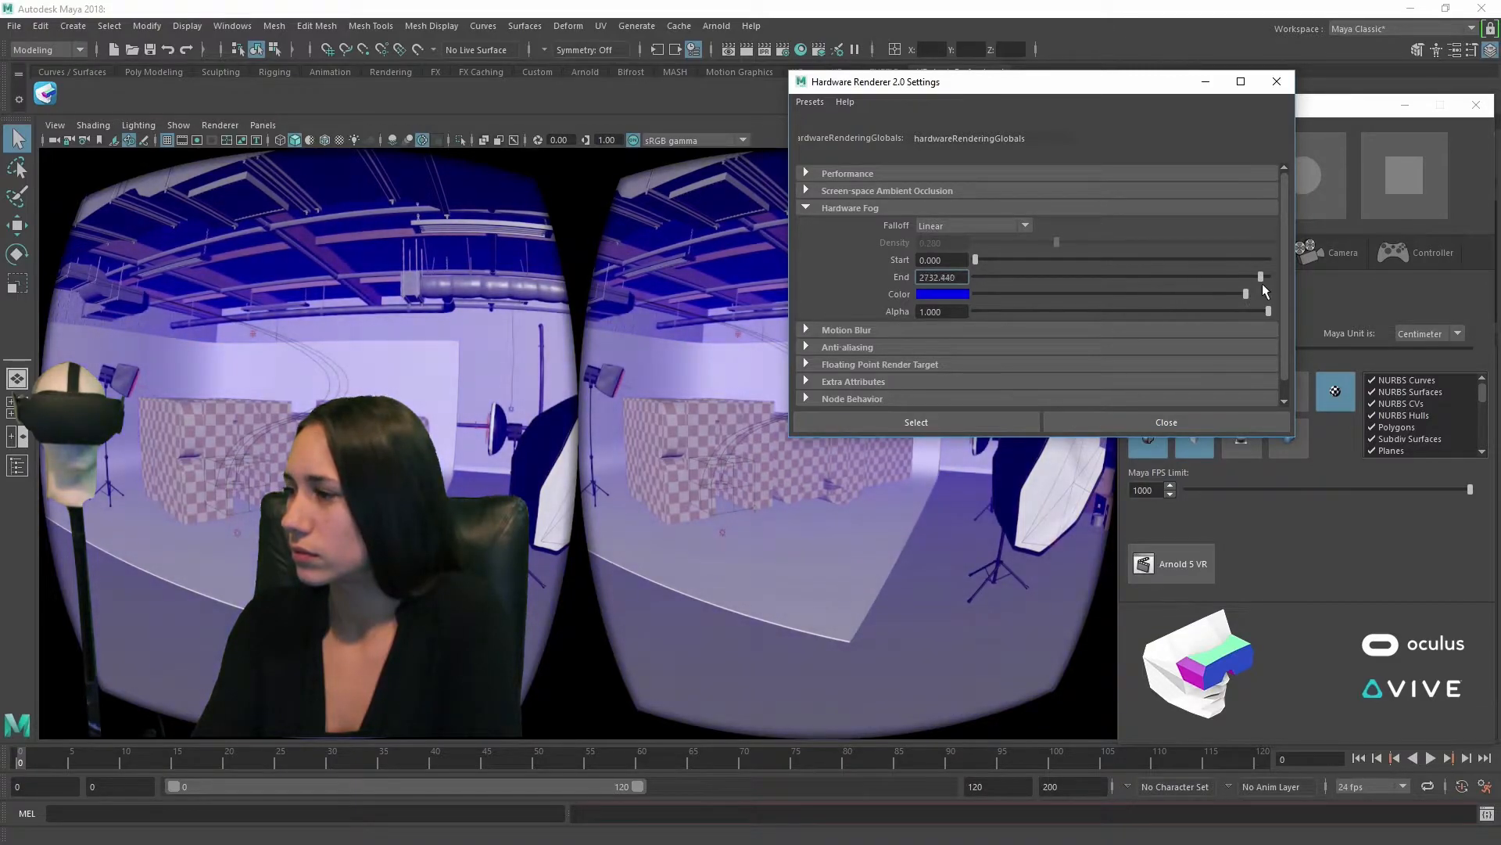
drag(1262, 276, 979, 277)
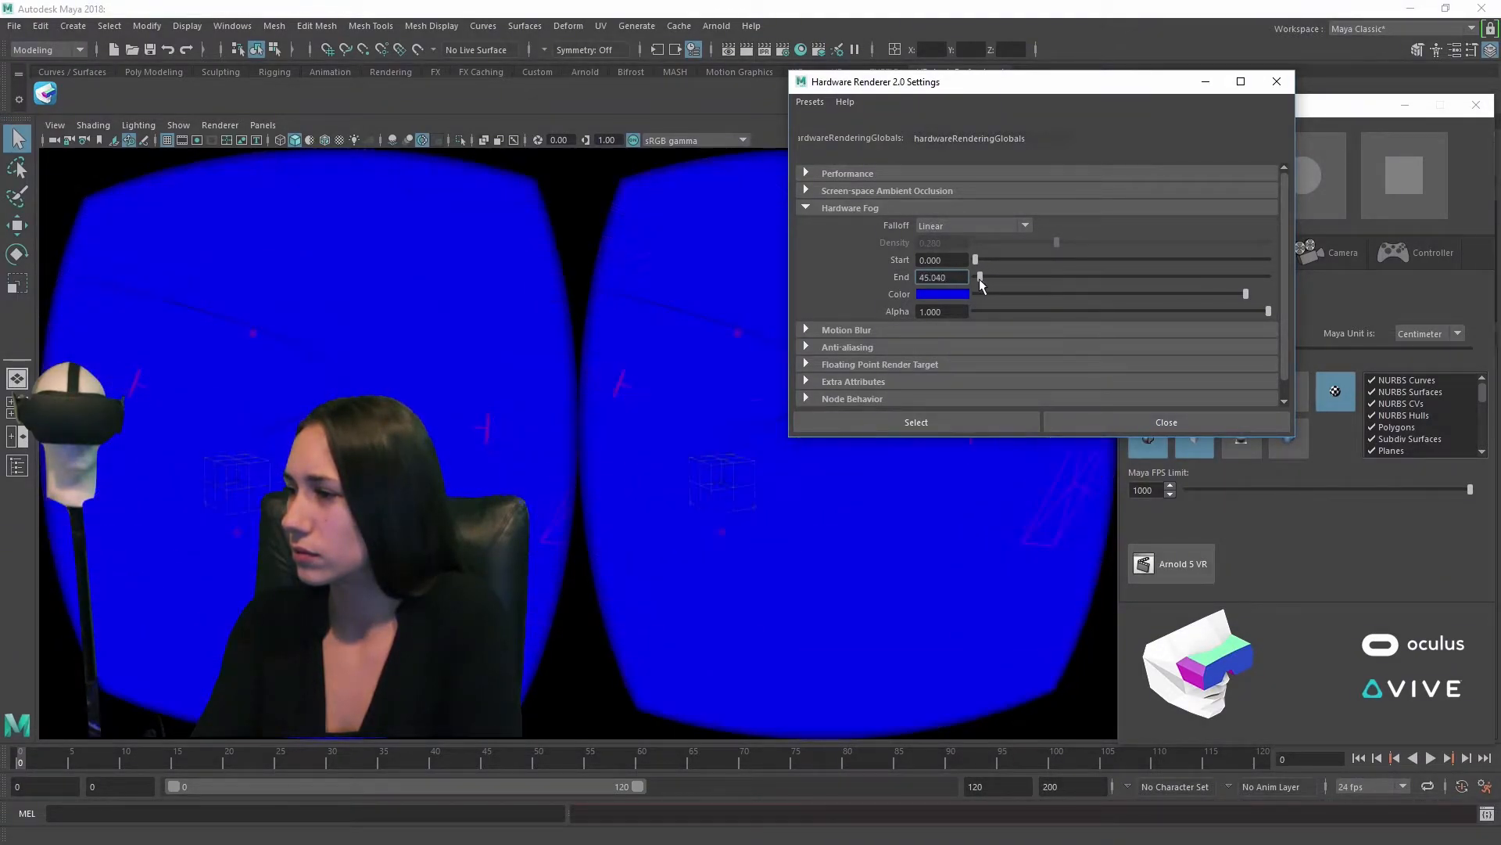
drag(979, 277, 1087, 277)
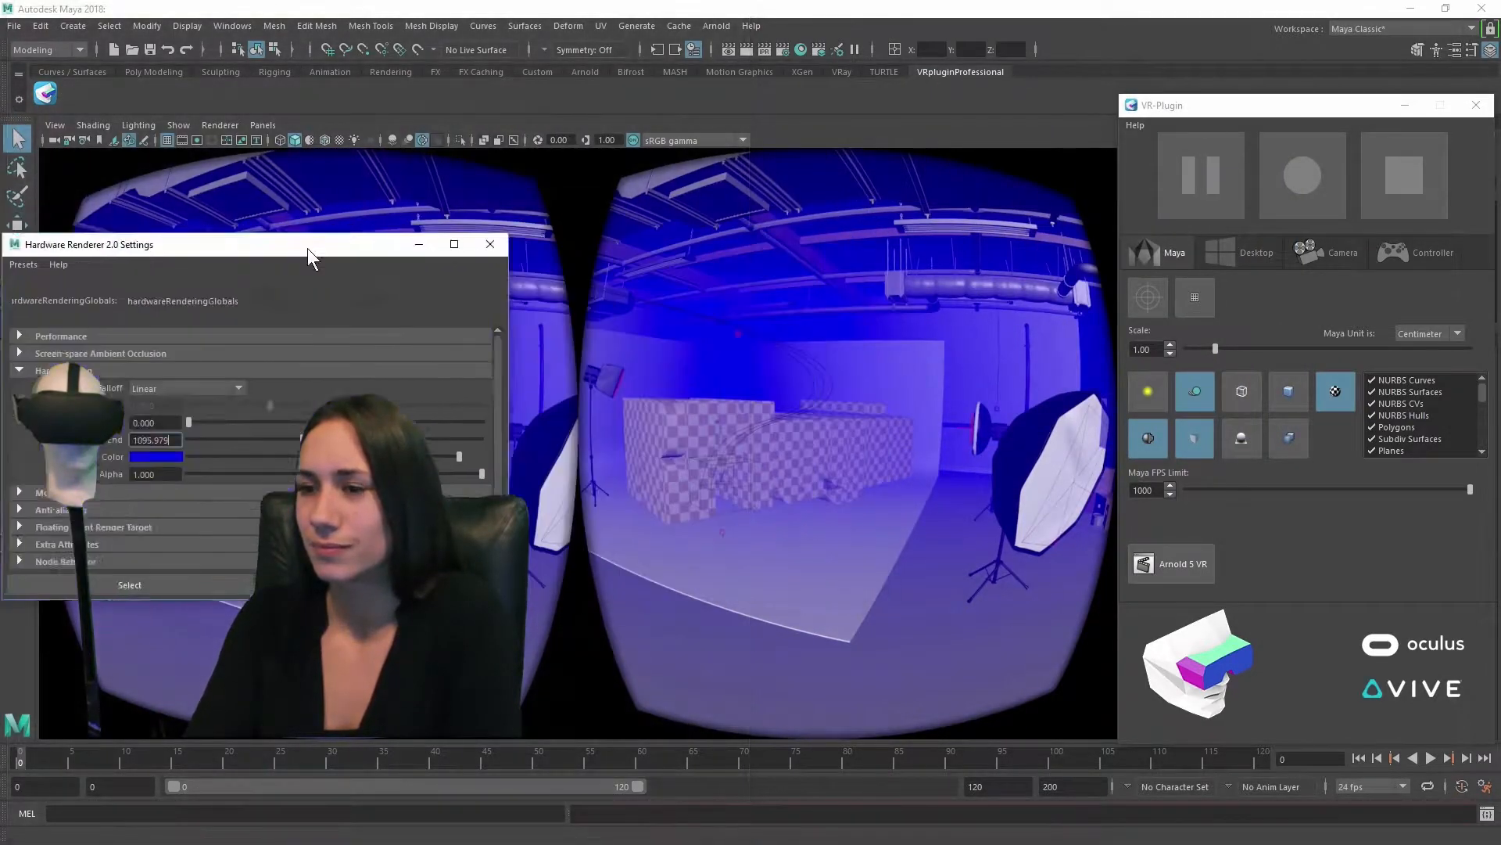
click(490, 244)
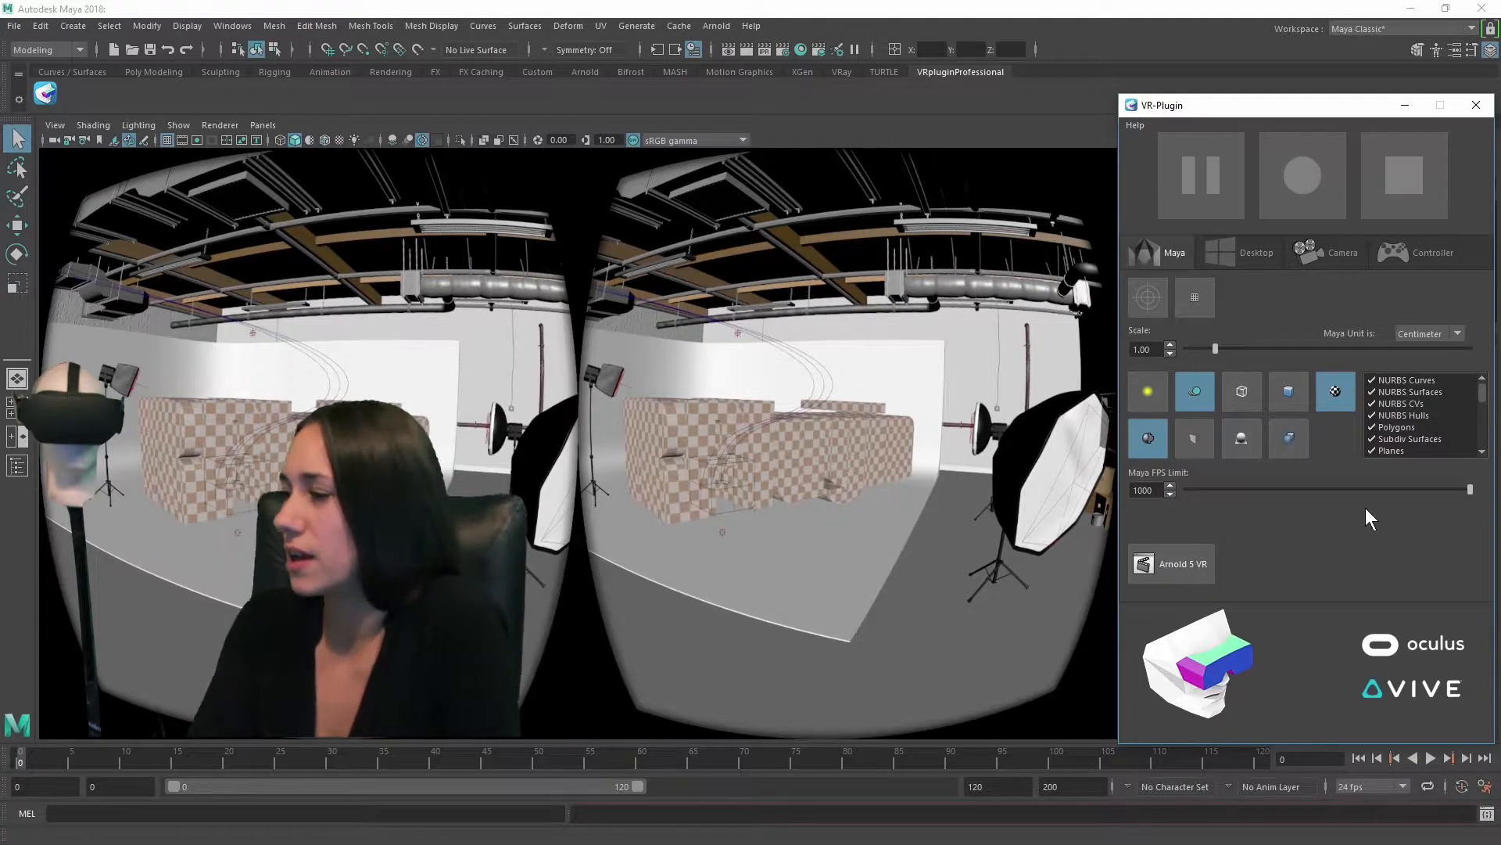
click(1288, 438)
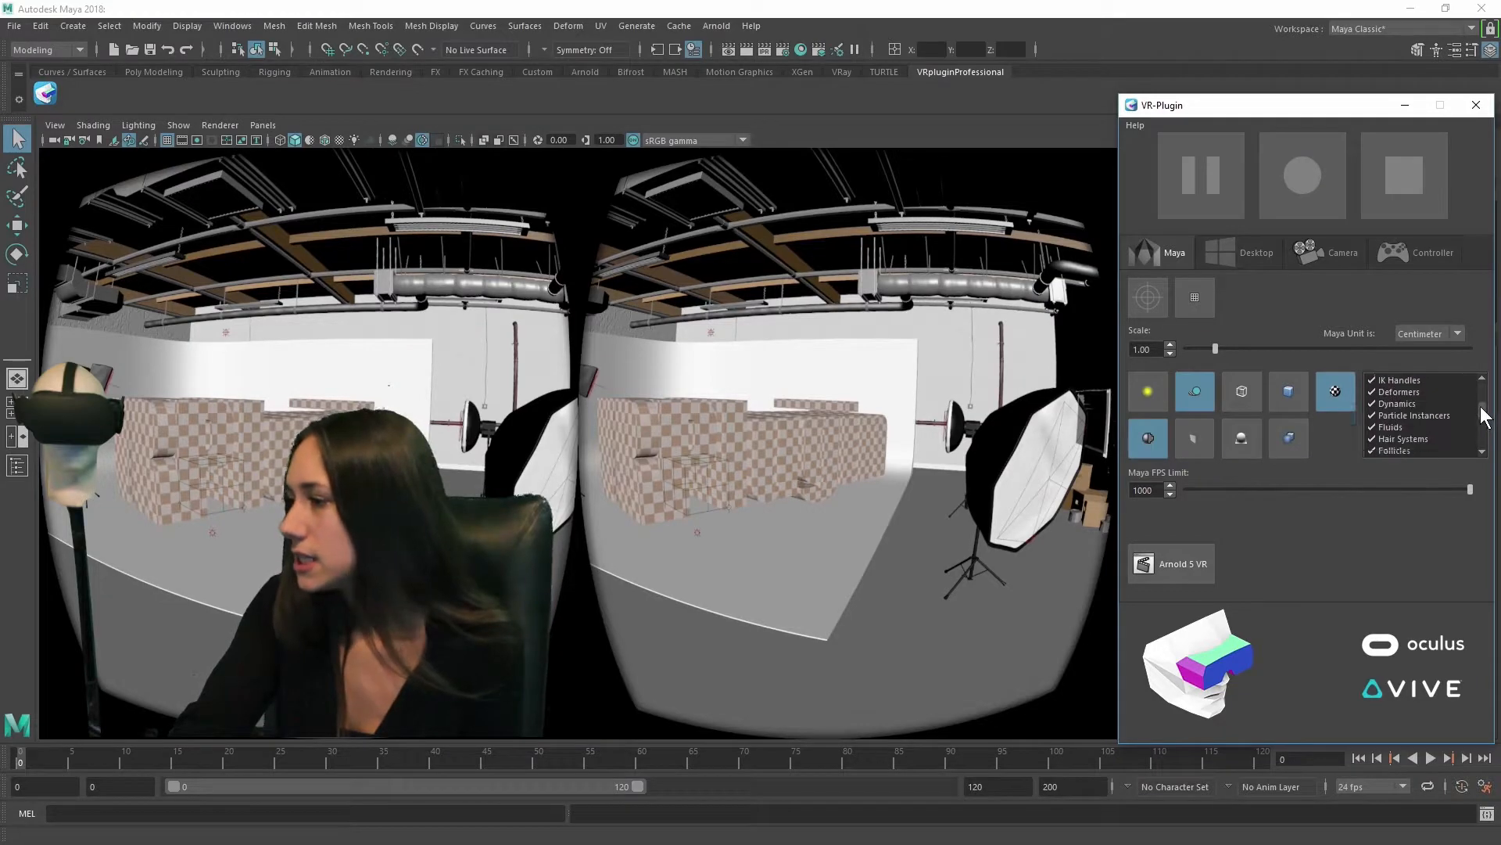
scroll(down, 3)
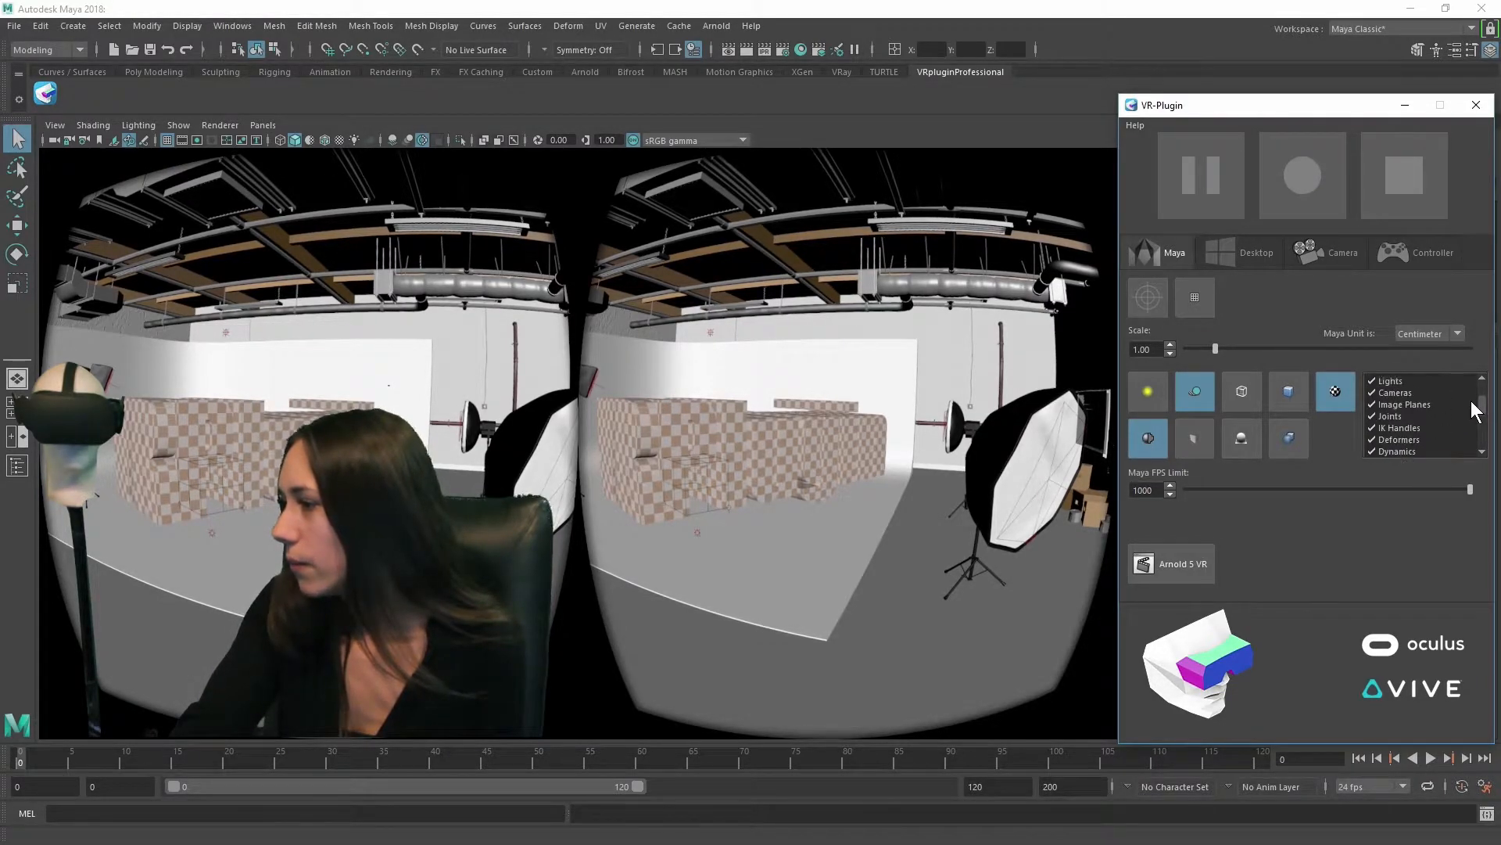
scroll(down, 3)
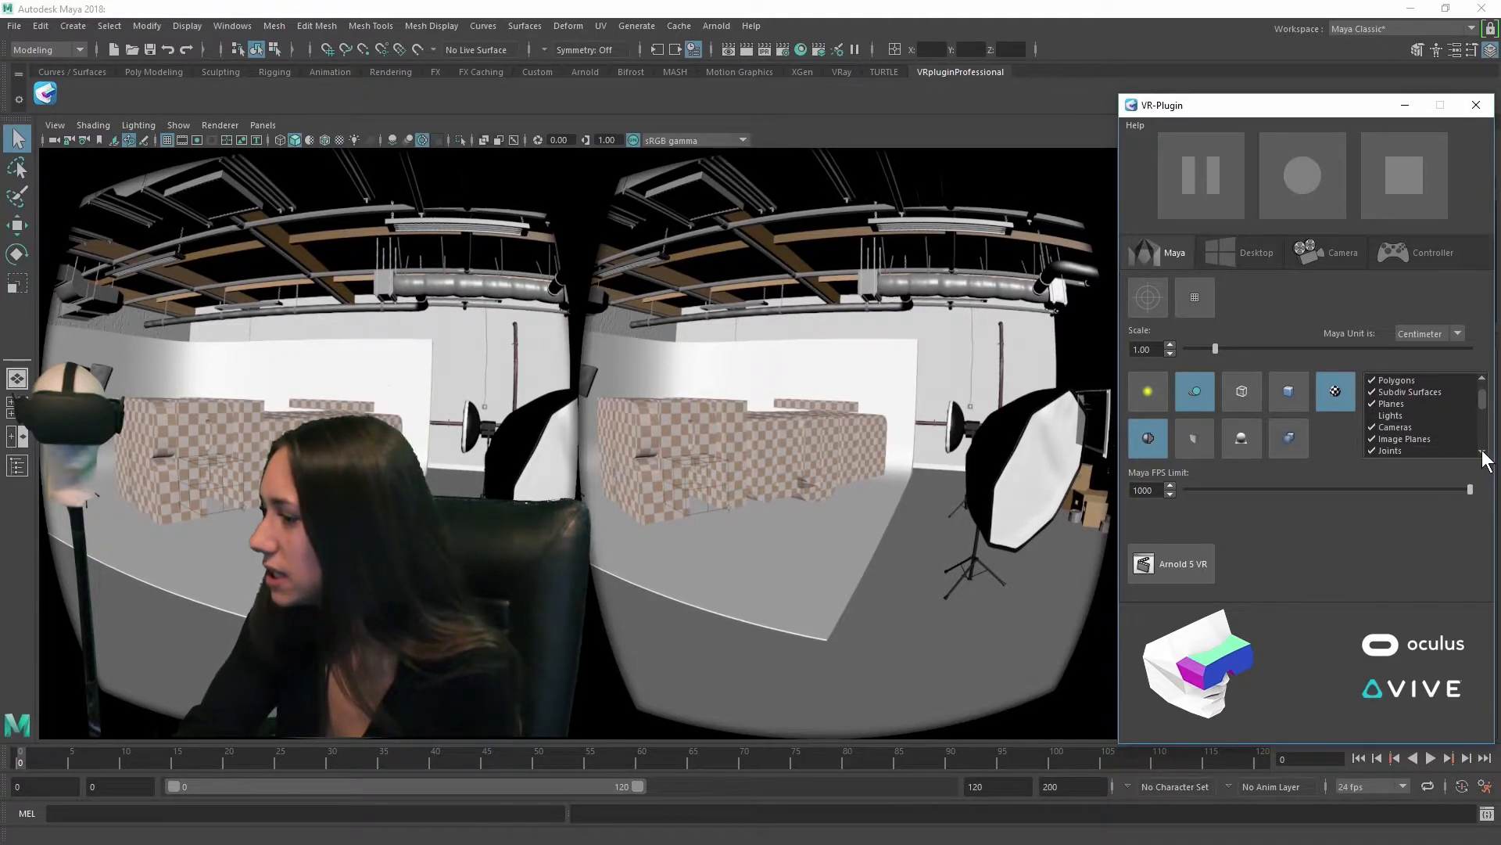
scroll(down, 3)
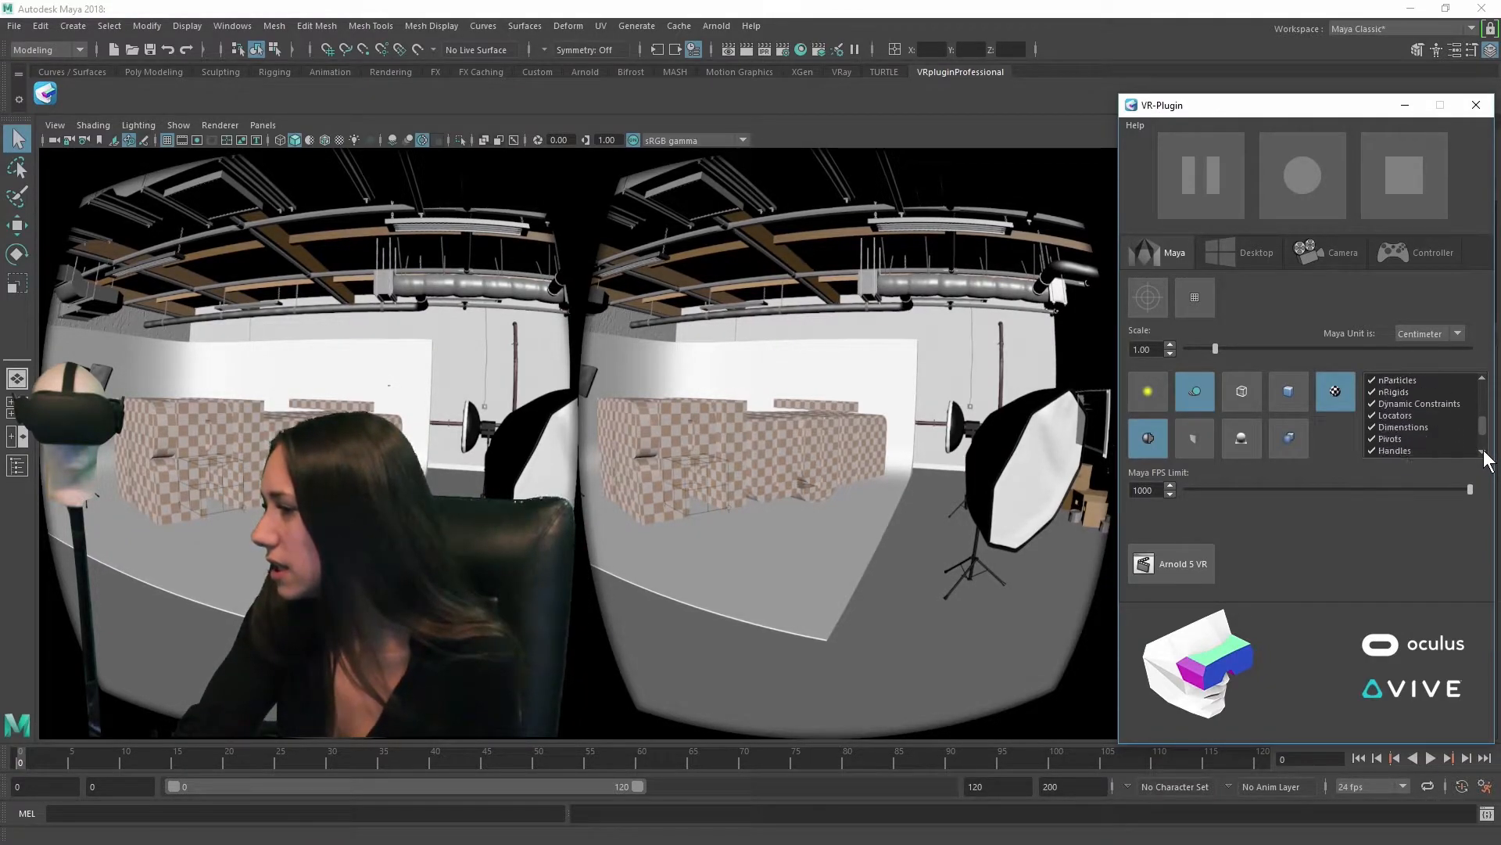
scroll(down, 3)
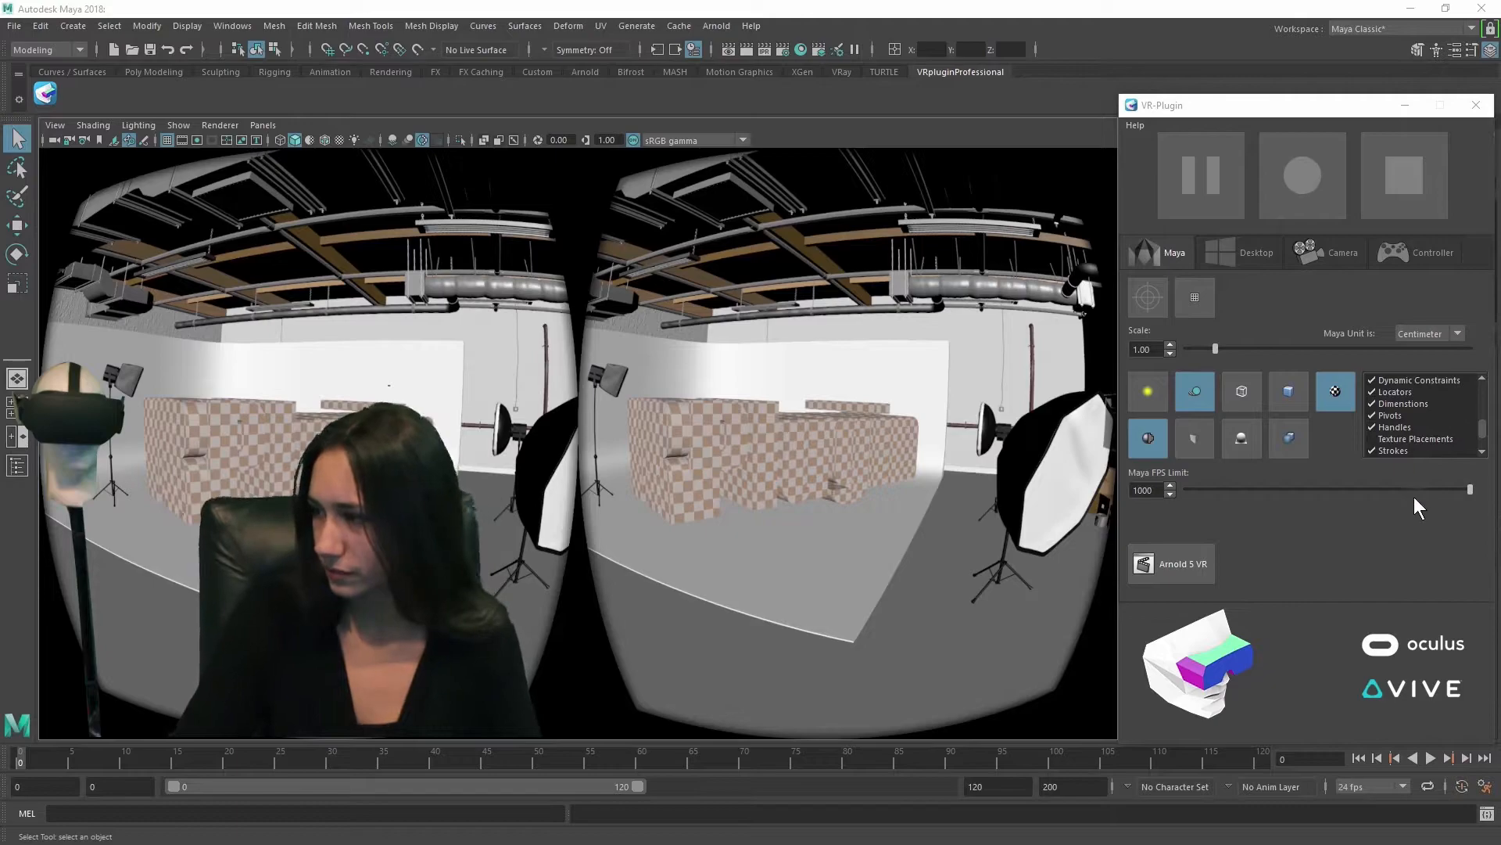
Keep centimeter units, set the VR world scale to 0.81 and recenter the headset view.
click(1427, 333)
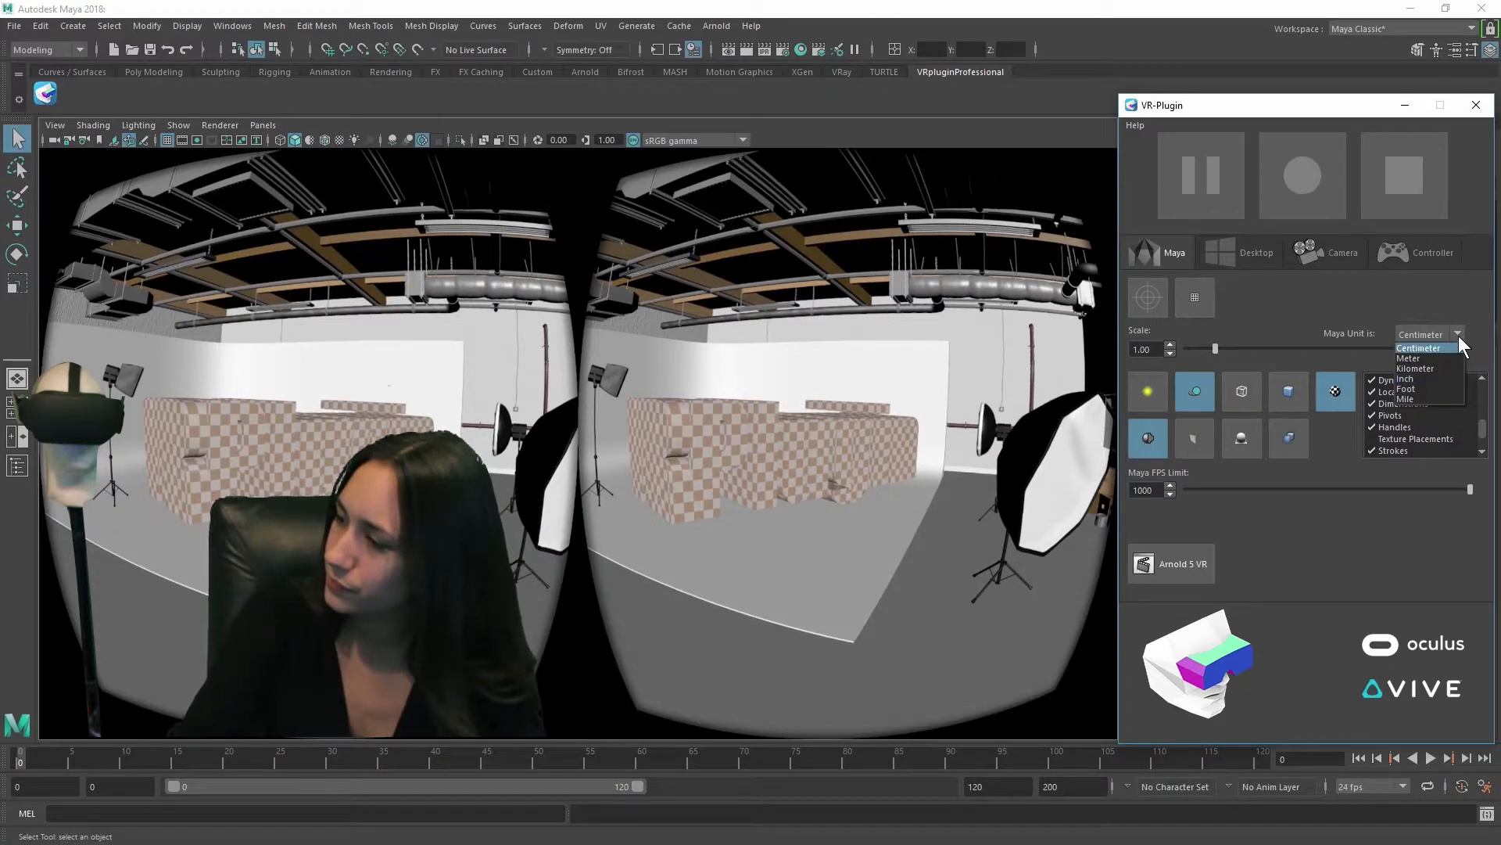
click(1420, 347)
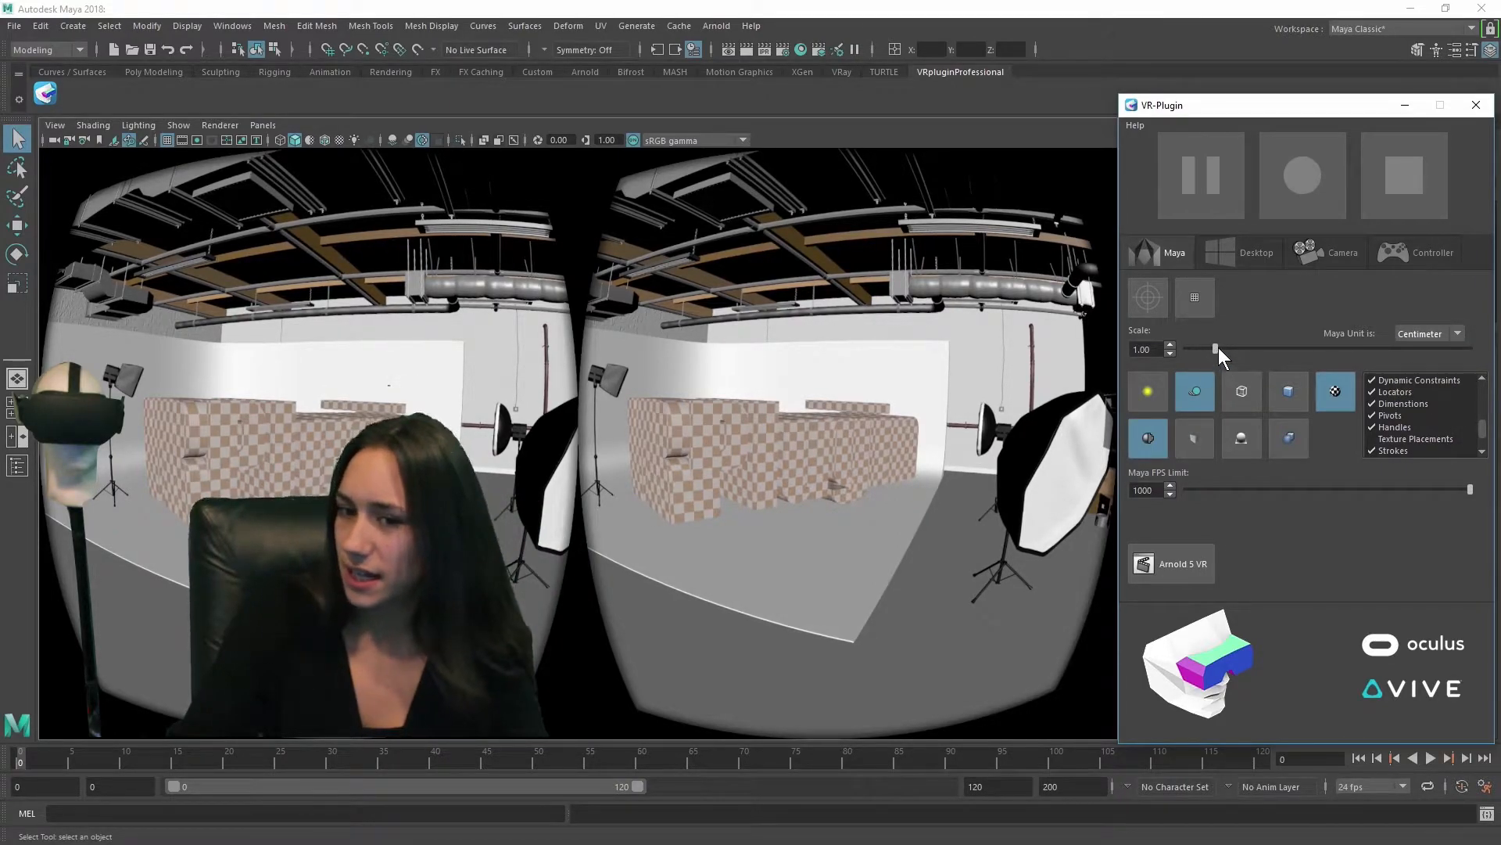
drag(1214, 349, 1239, 349)
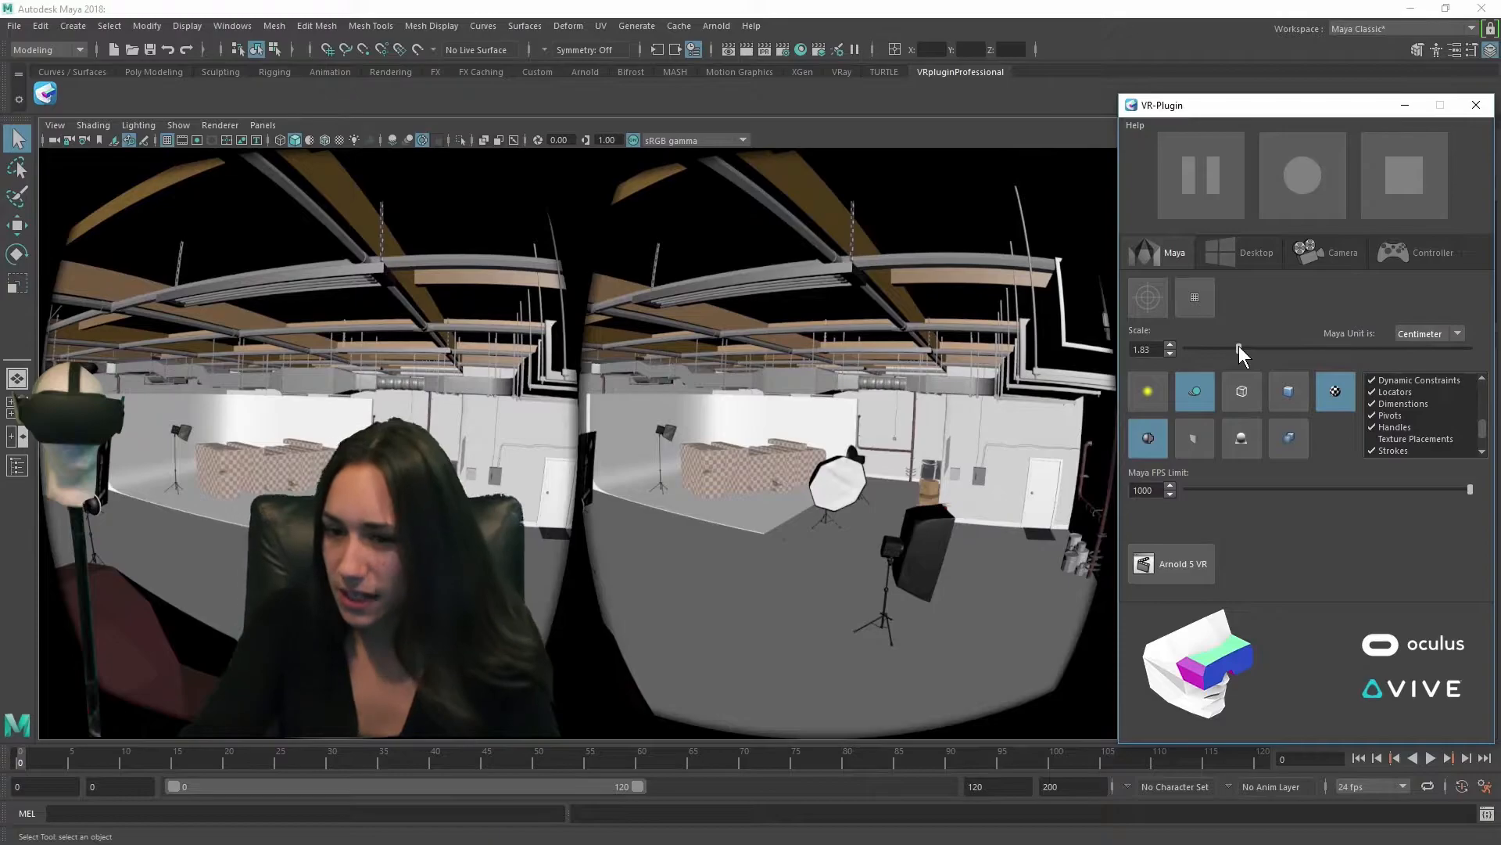
drag(1240, 349, 1231, 349)
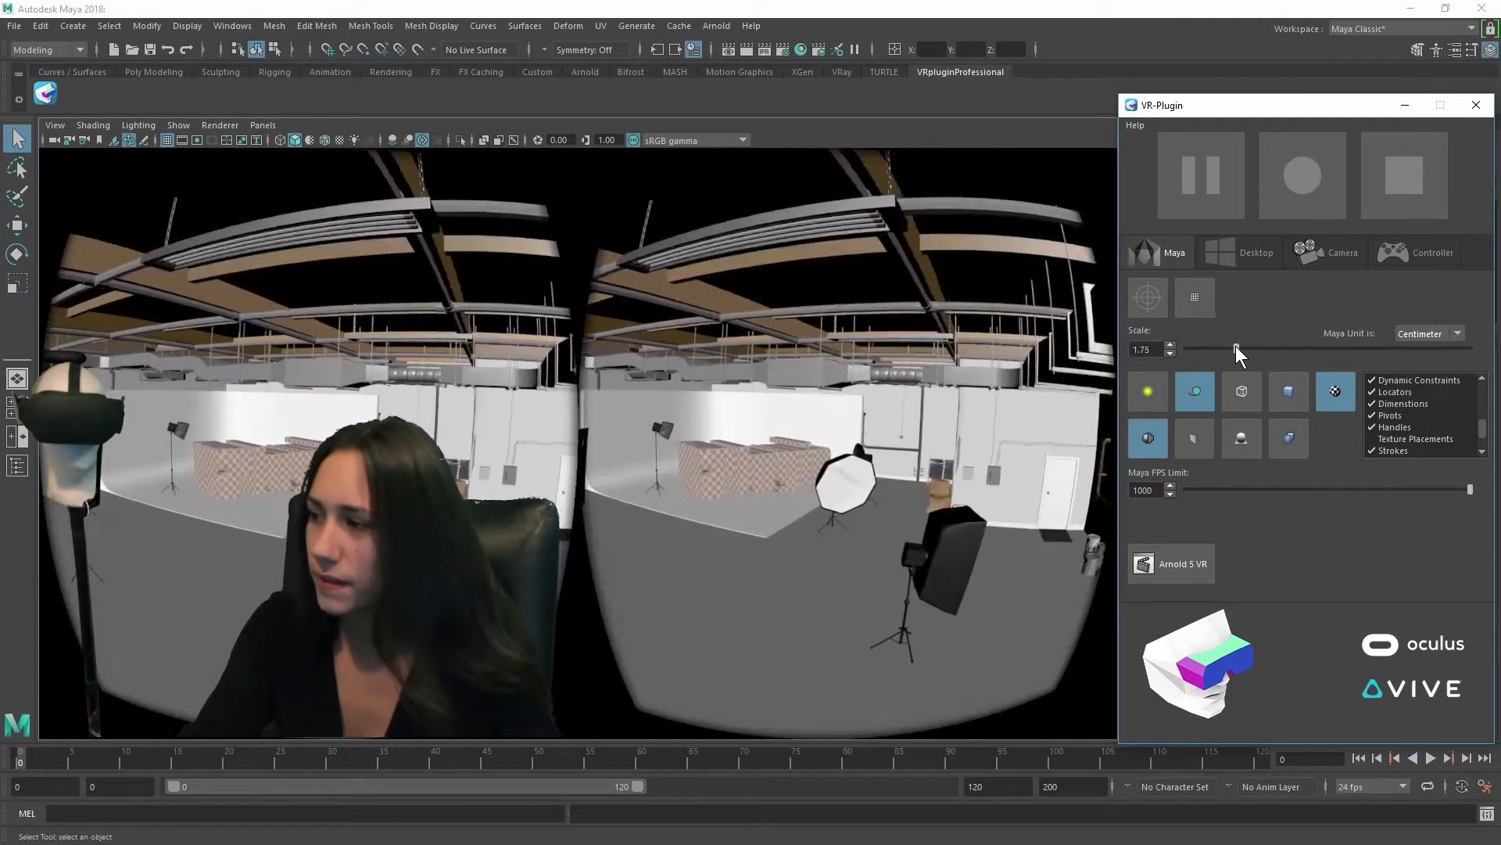
drag(1237, 349, 1209, 349)
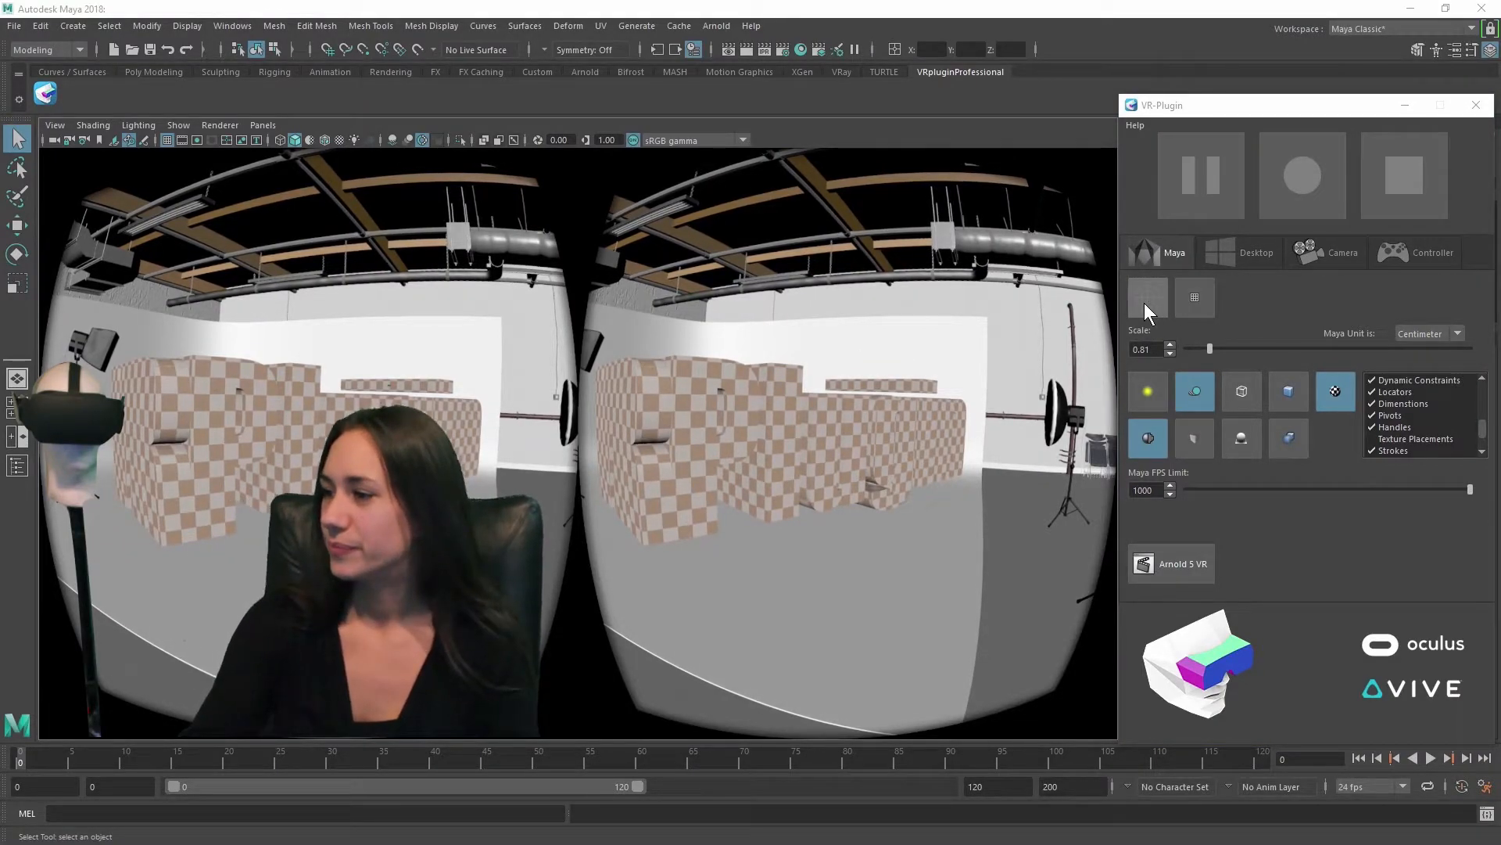
click(1147, 297)
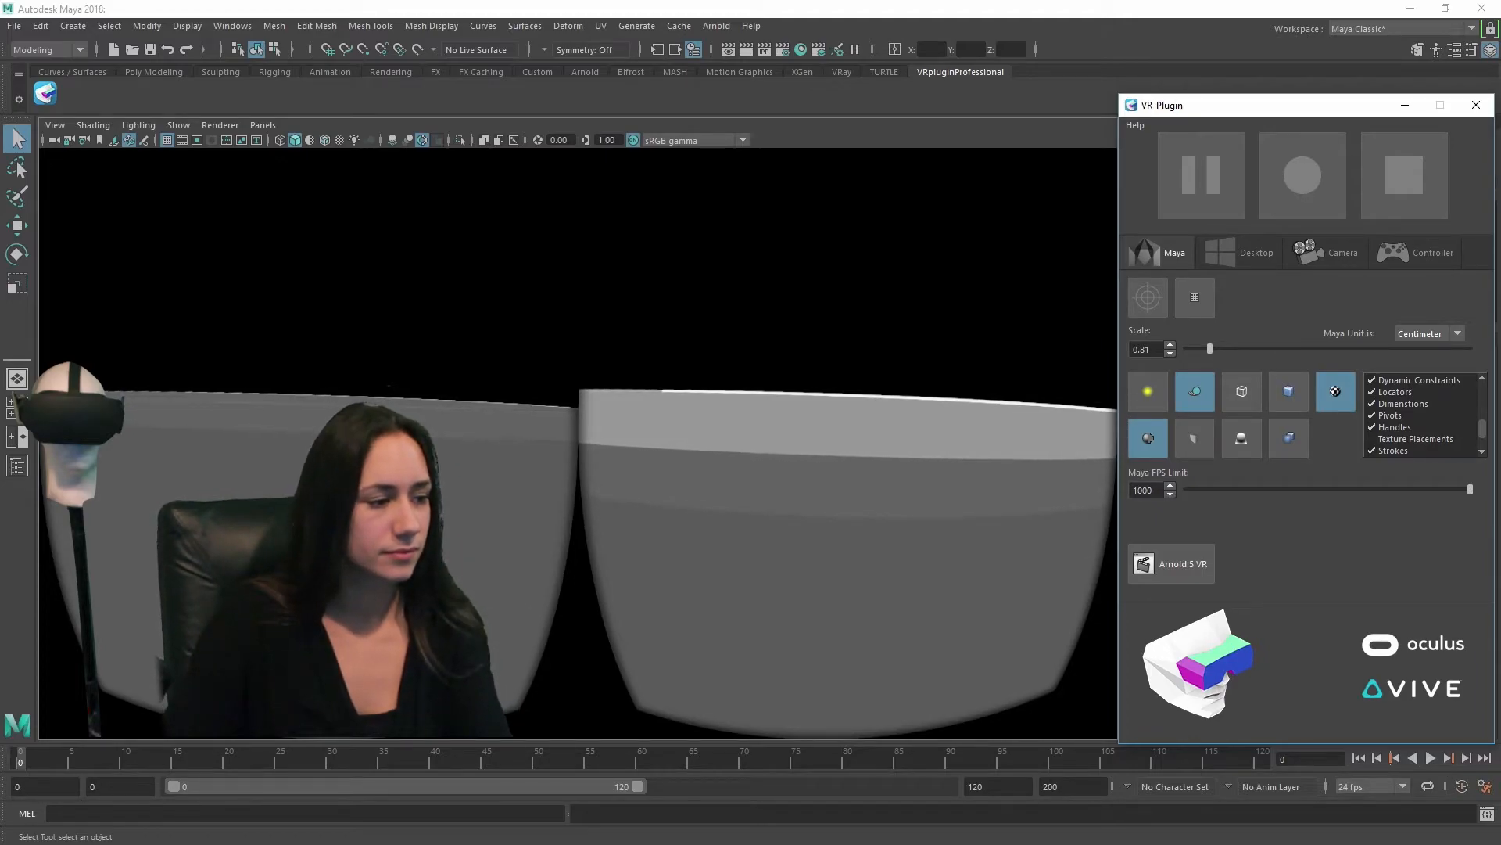
Set the virtual desktop to 0.55 alpha and 3.81 width and center it in the headset view.
click(1256, 252)
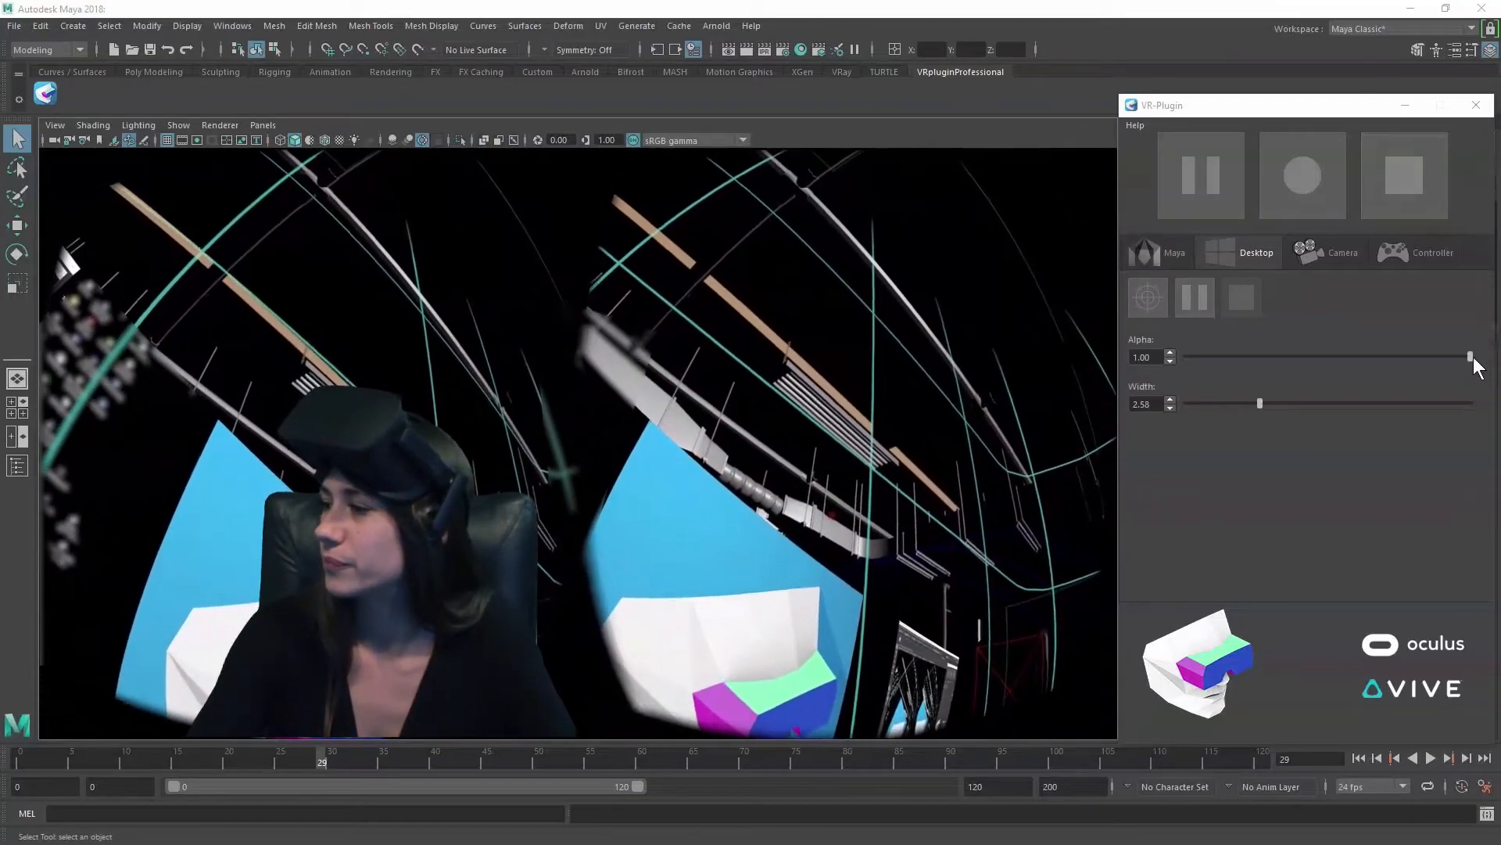
drag(1470, 356, 1278, 356)
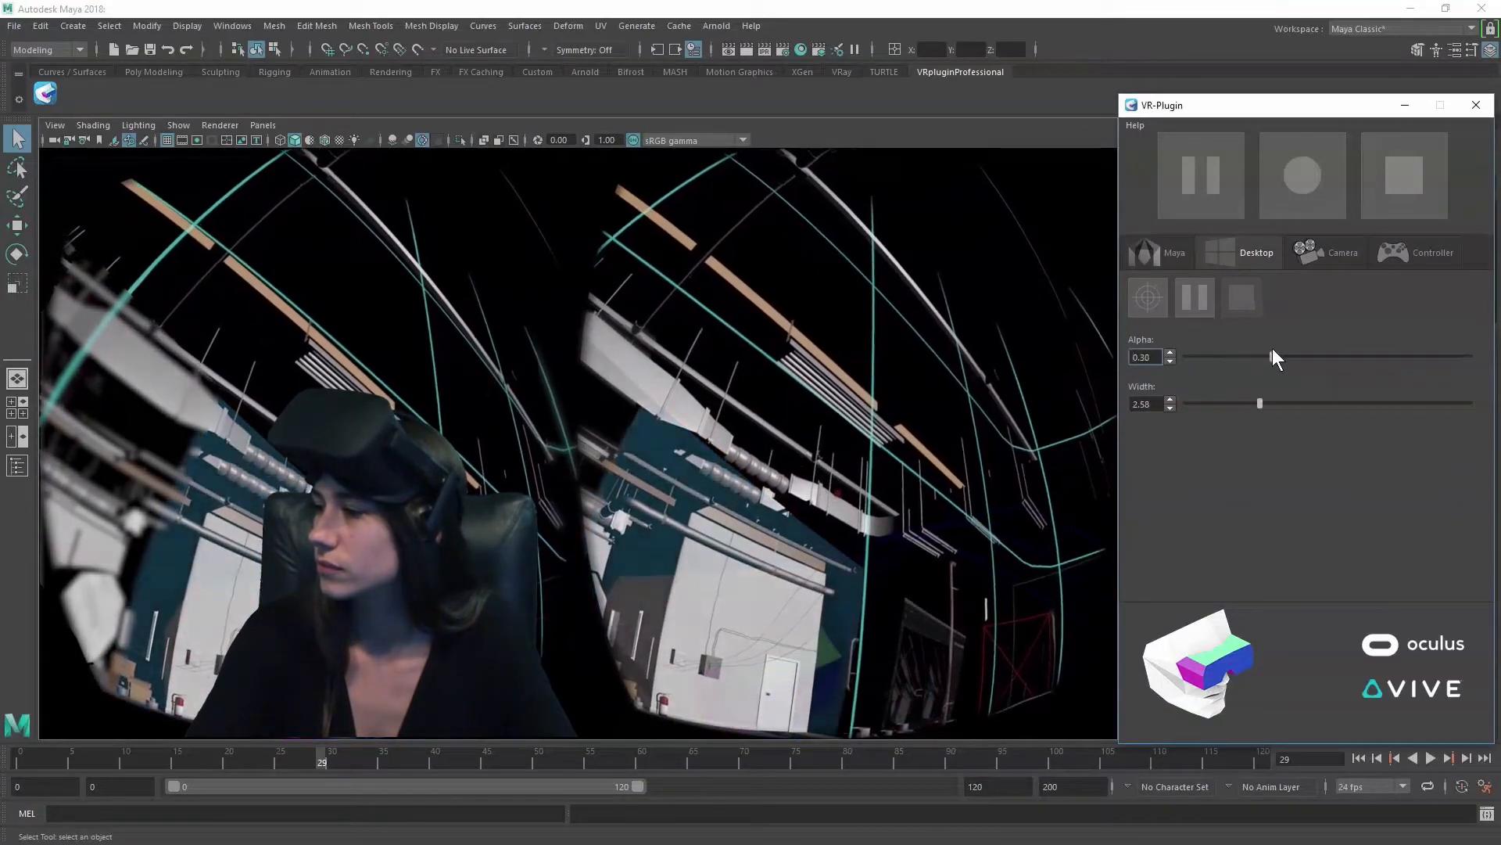
drag(1259, 356, 1342, 356)
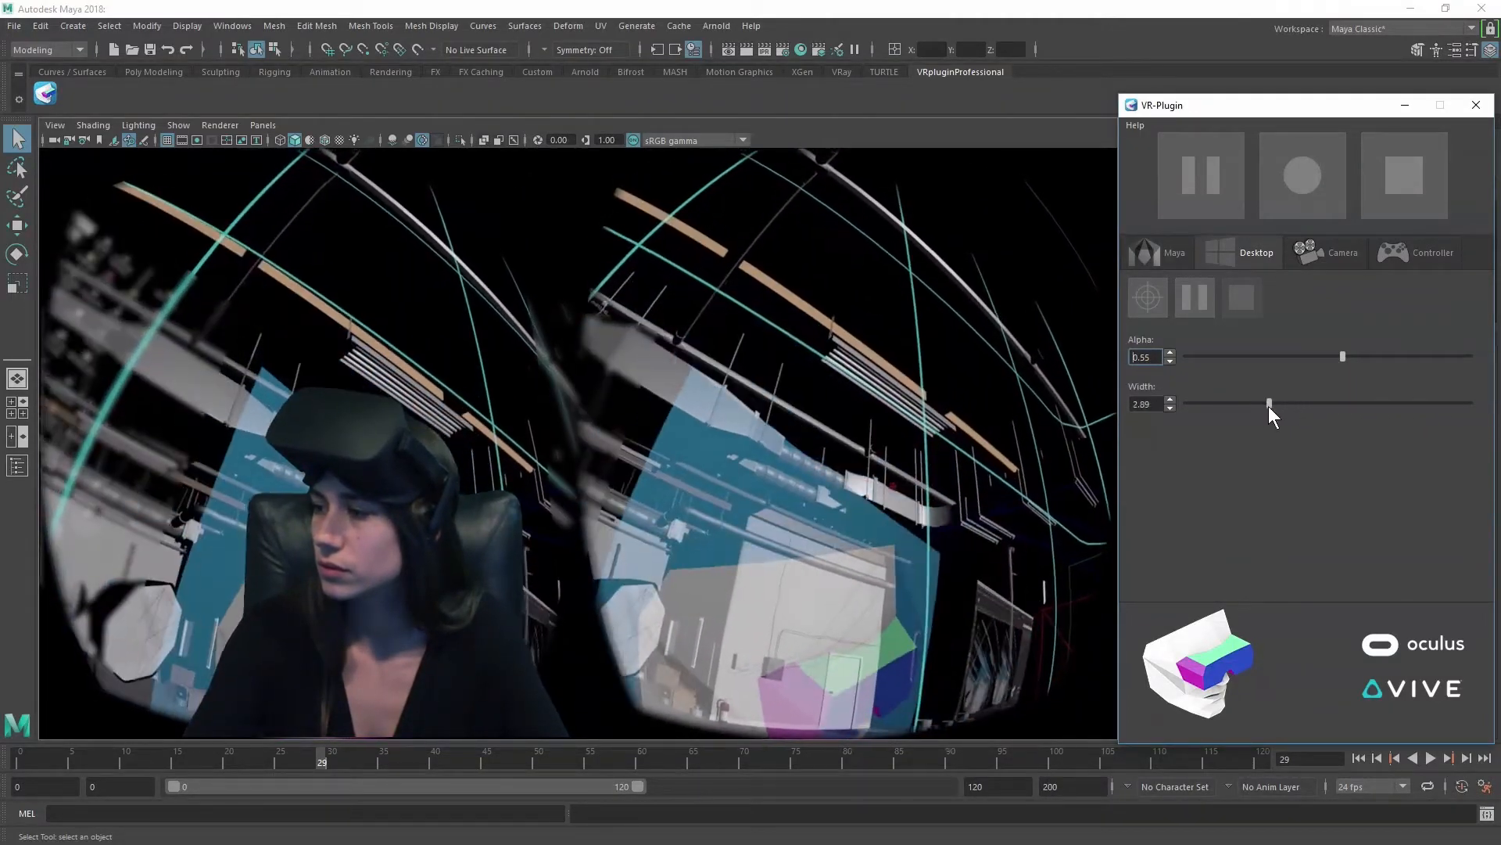
drag(1268, 404, 1295, 404)
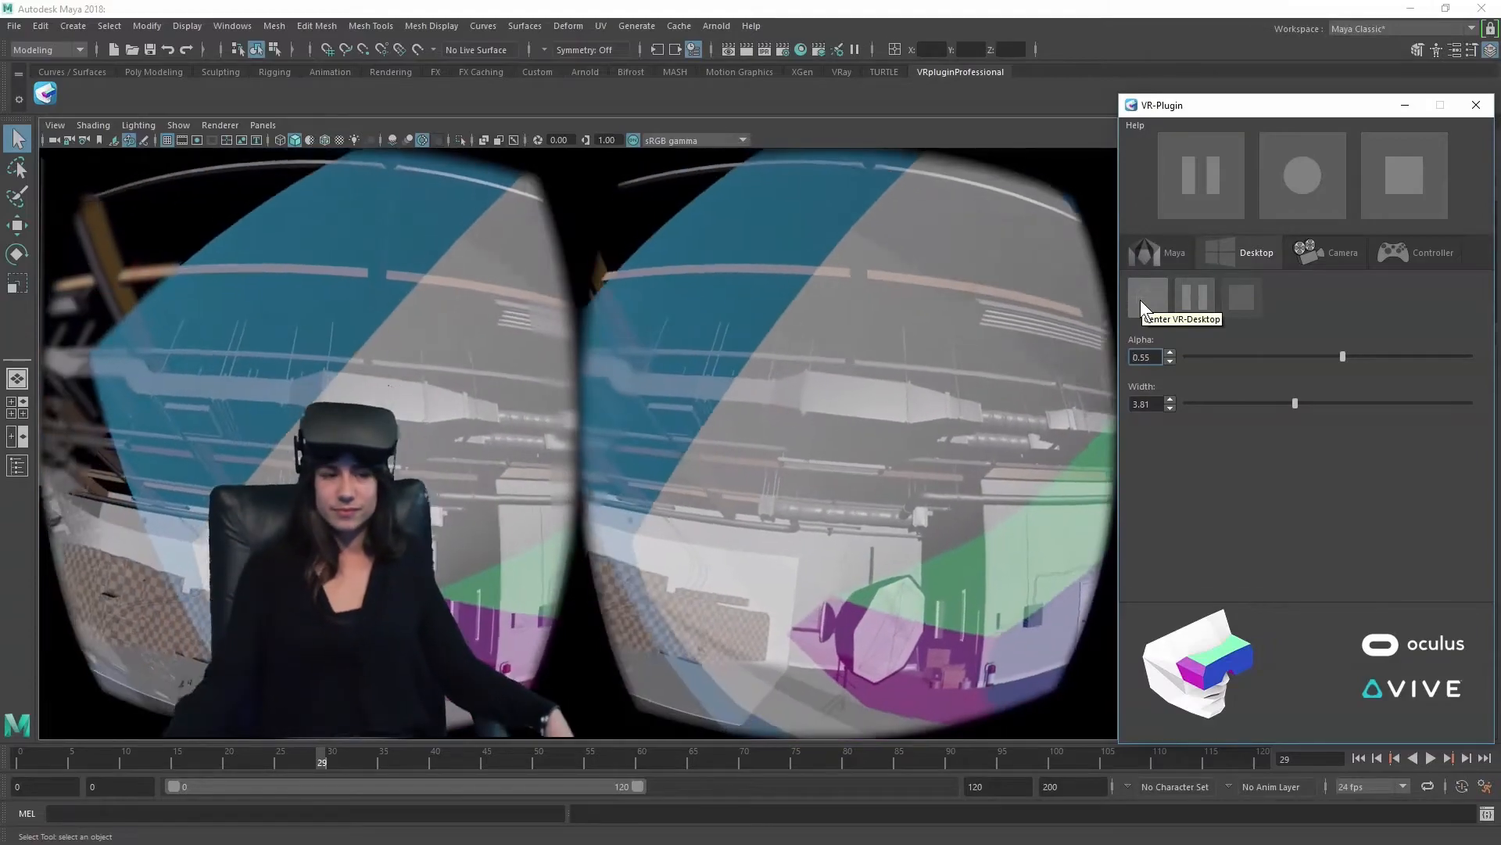
click(1340, 252)
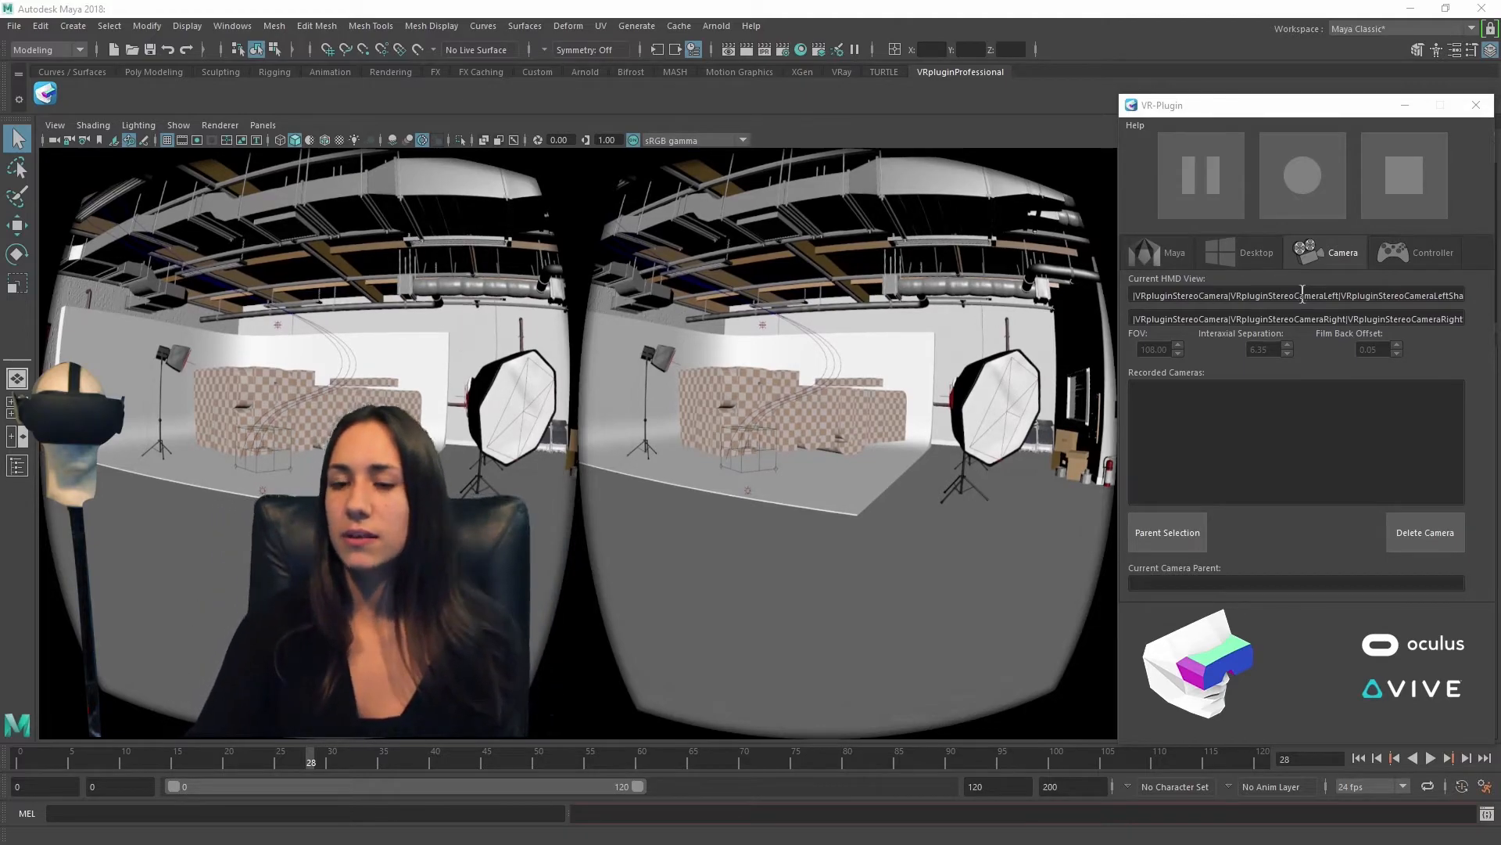
Record the headset movement and stop to create the VRpluginAnimStereoCamera animated camera.
click(1301, 177)
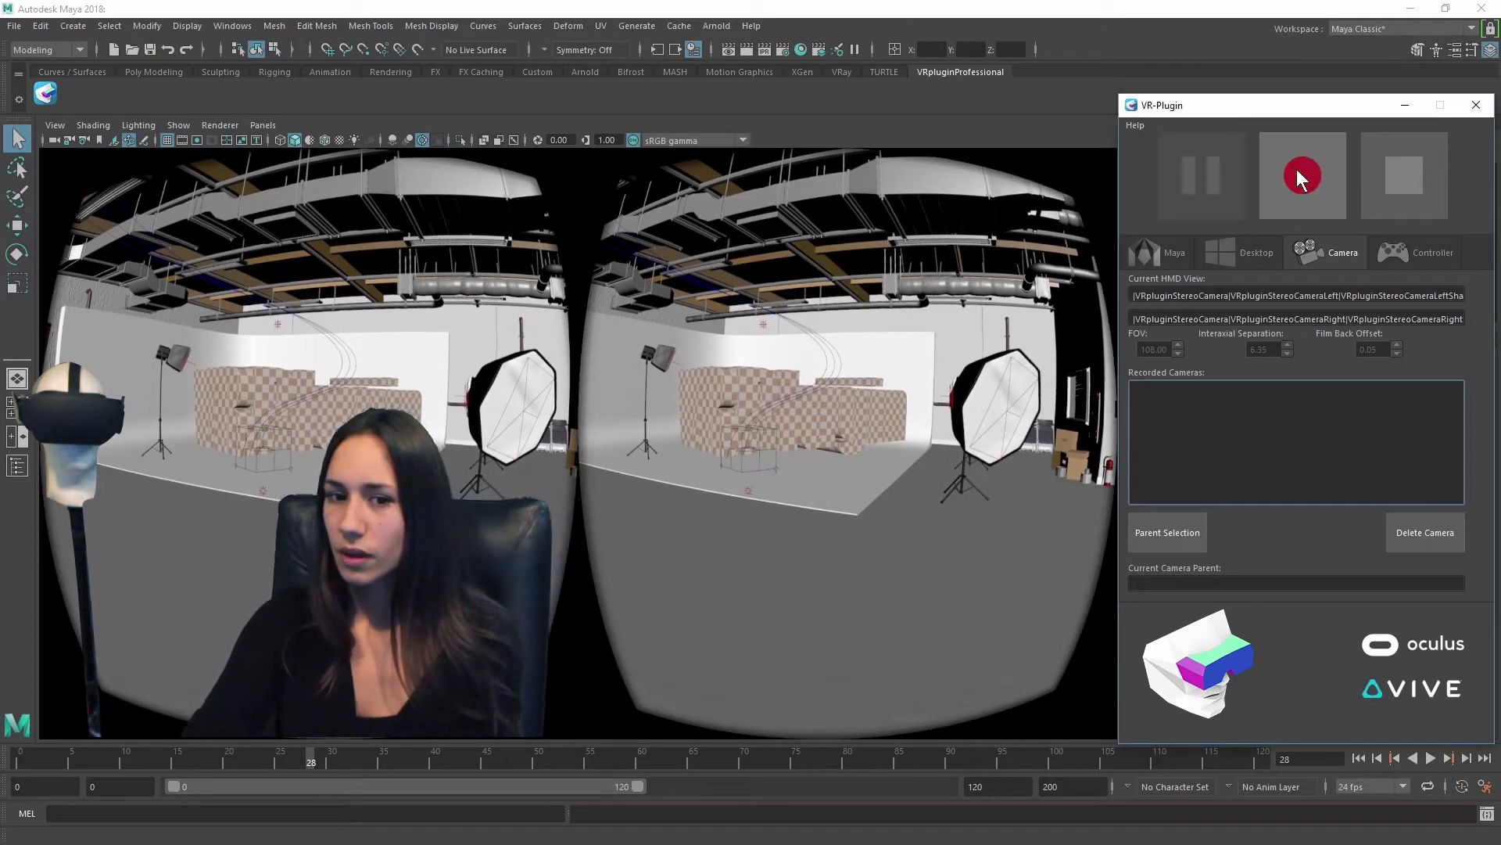
click(1303, 175)
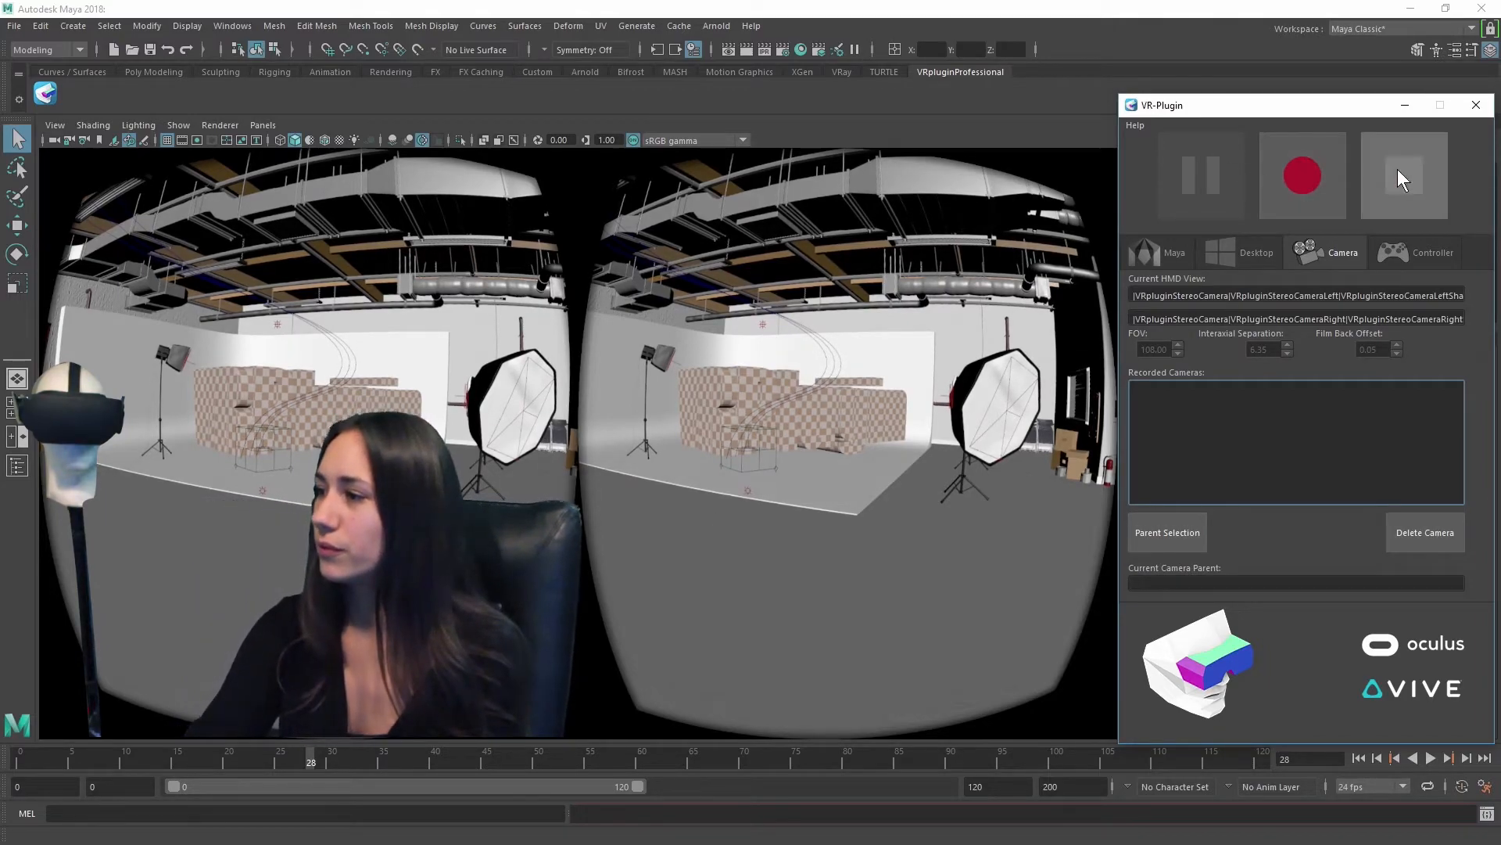
click(1404, 175)
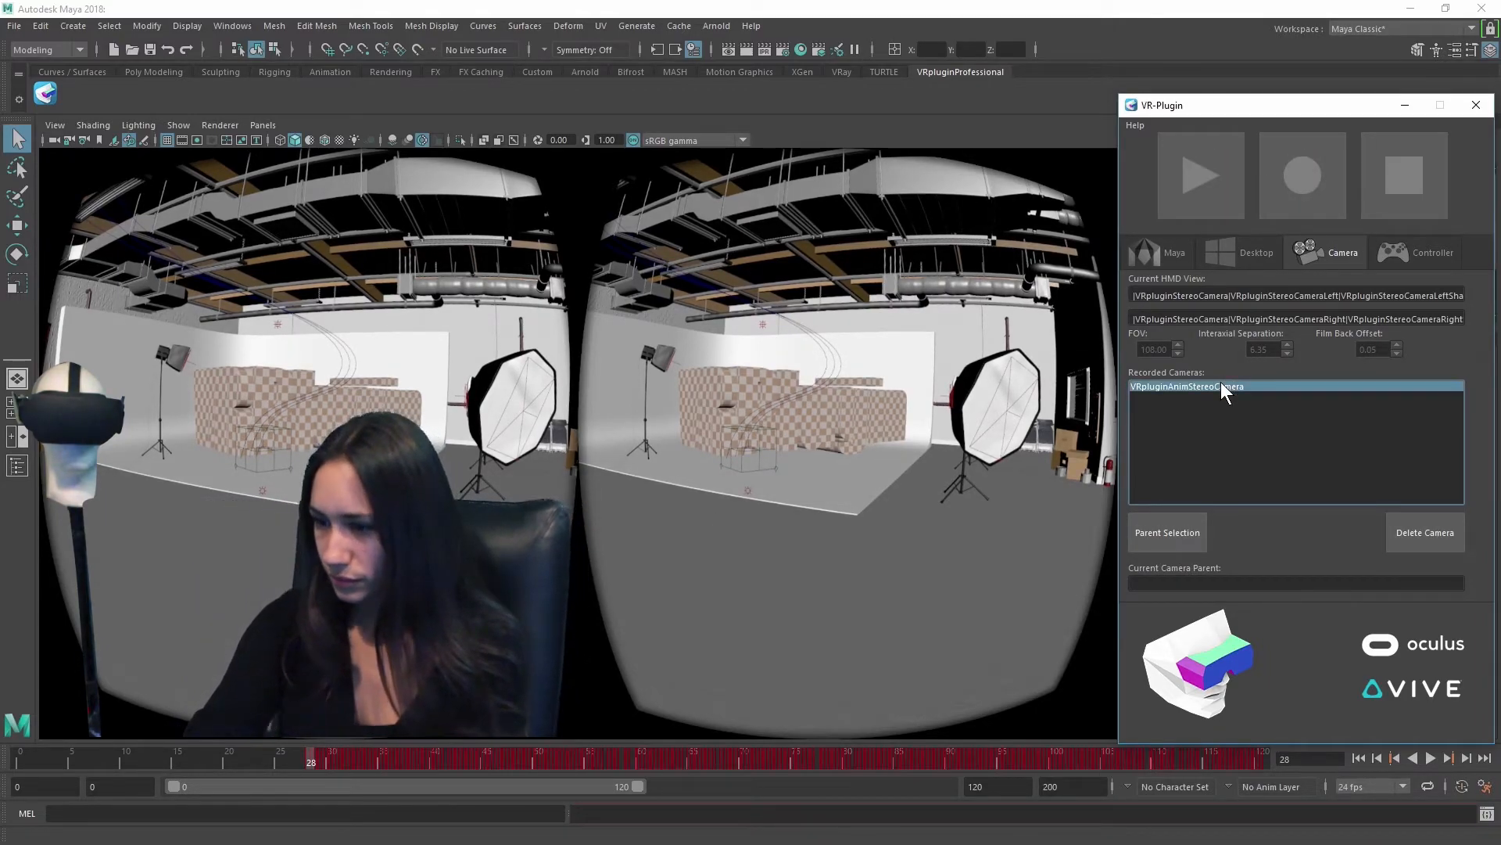